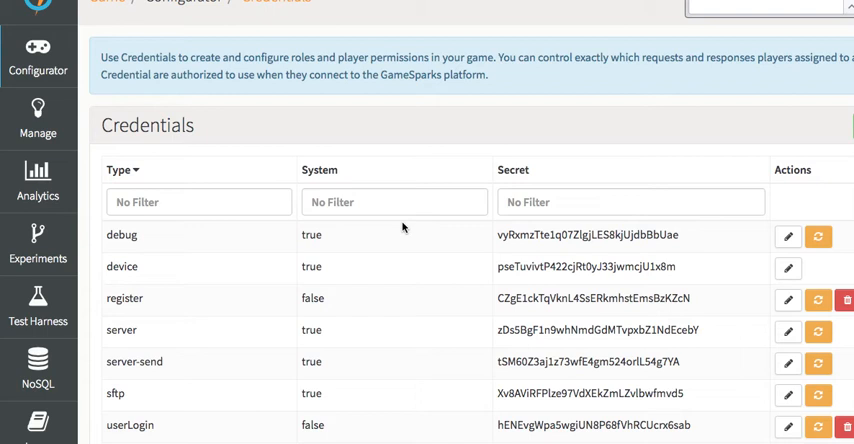
pyautogui.moveTo(442, 302)
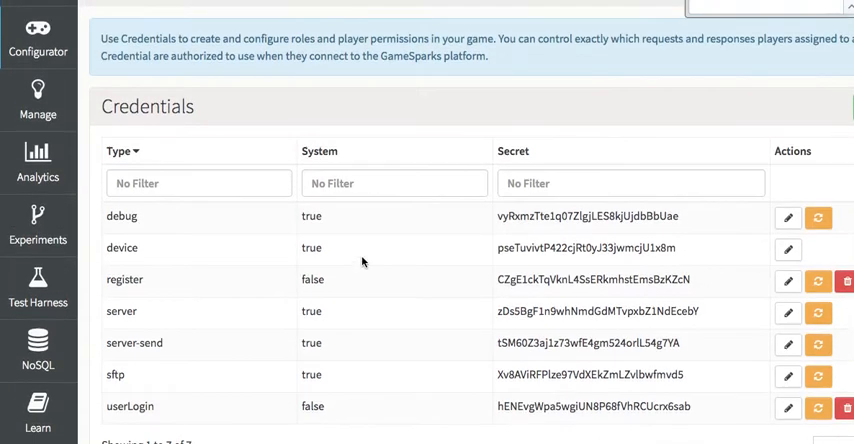
# Start a new credential form, then abandon it without saving any changes.
pyautogui.scroll(3)
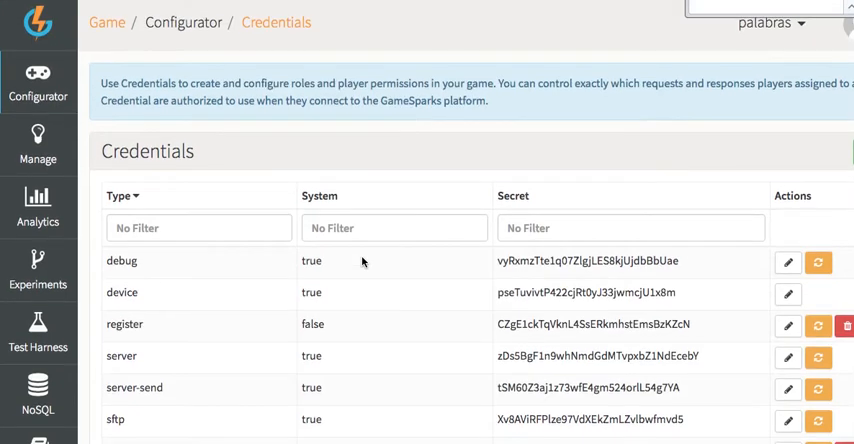
pyautogui.scroll(-3)
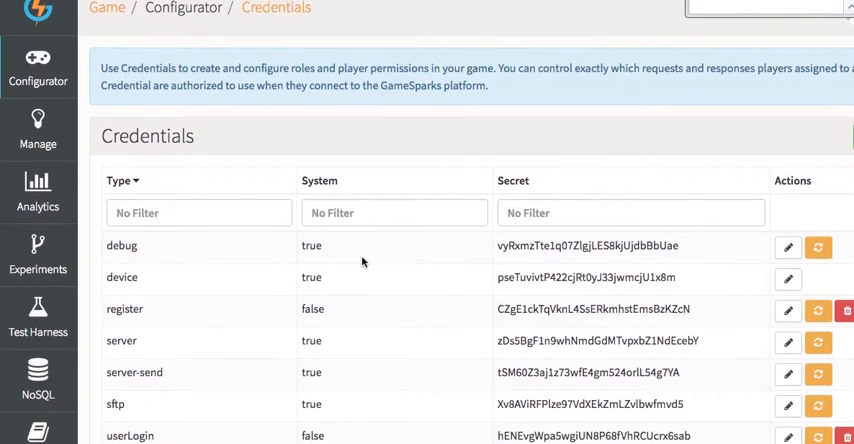
pyautogui.scroll(-3)
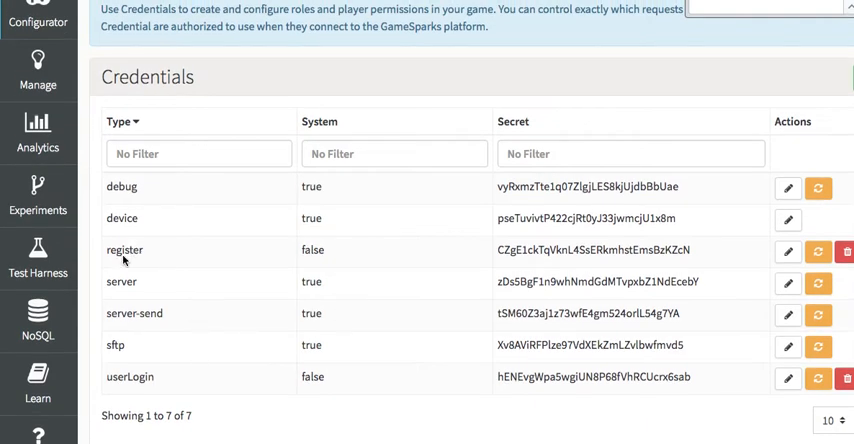
pyautogui.moveTo(137, 388)
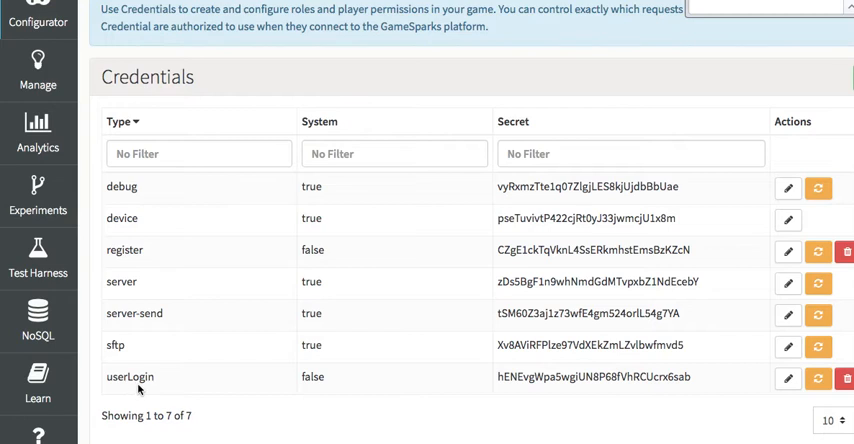
pyautogui.scroll(3)
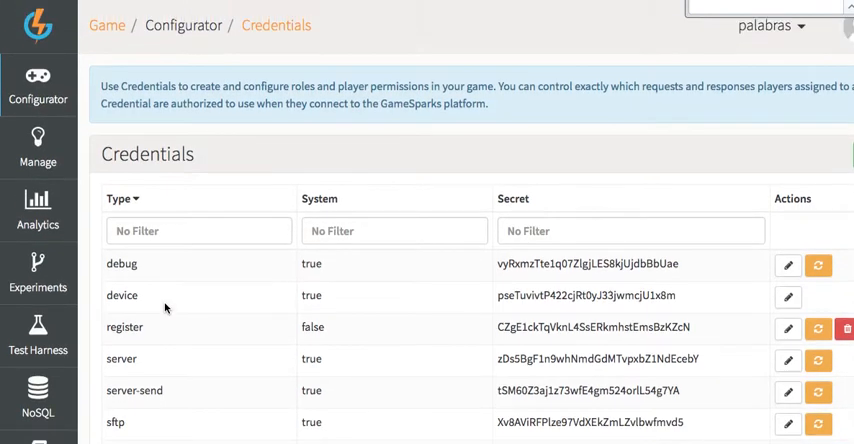
pyautogui.click(38, 90)
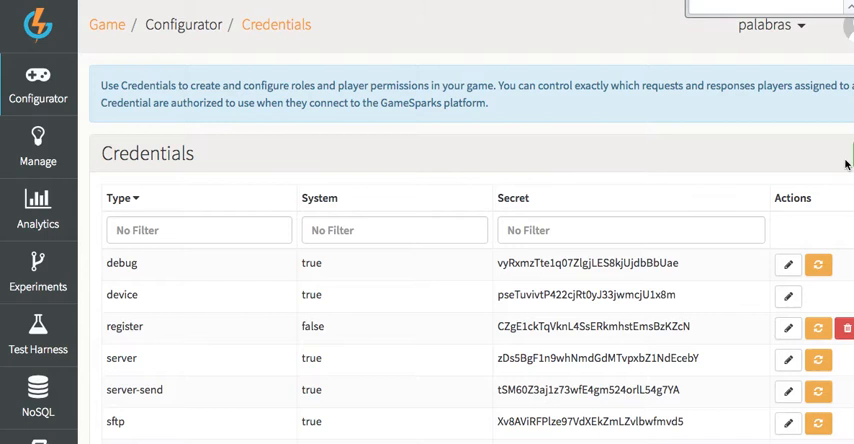
pyautogui.moveTo(847, 163)
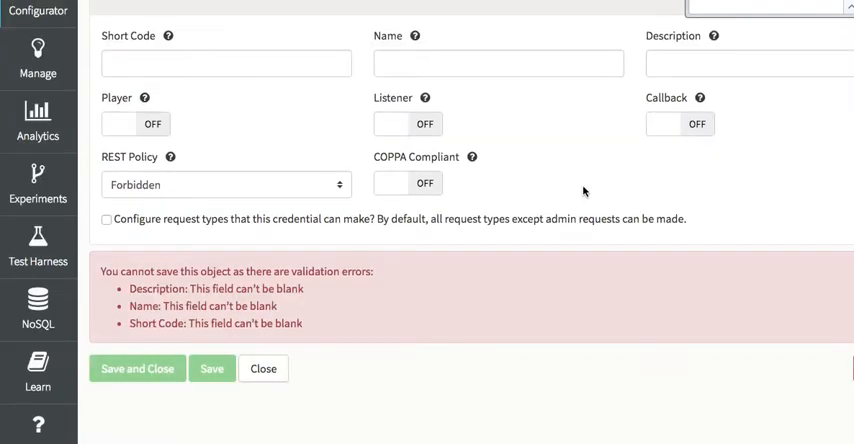
pyautogui.scroll(3)
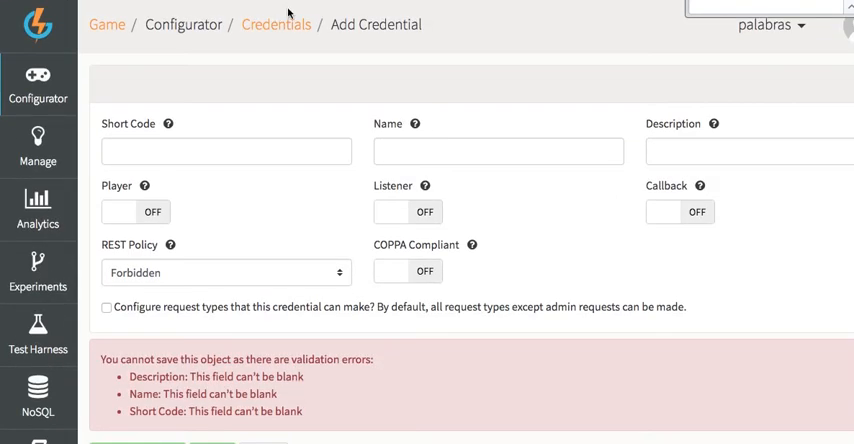
pyautogui.scroll(-3)
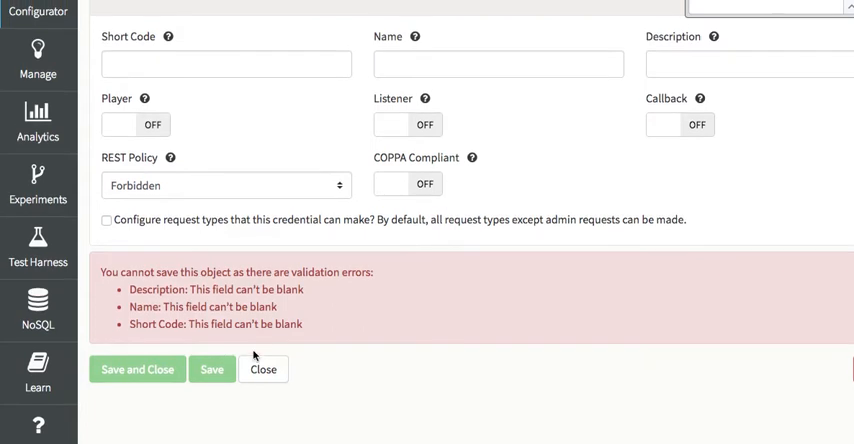
pyautogui.click(263, 369)
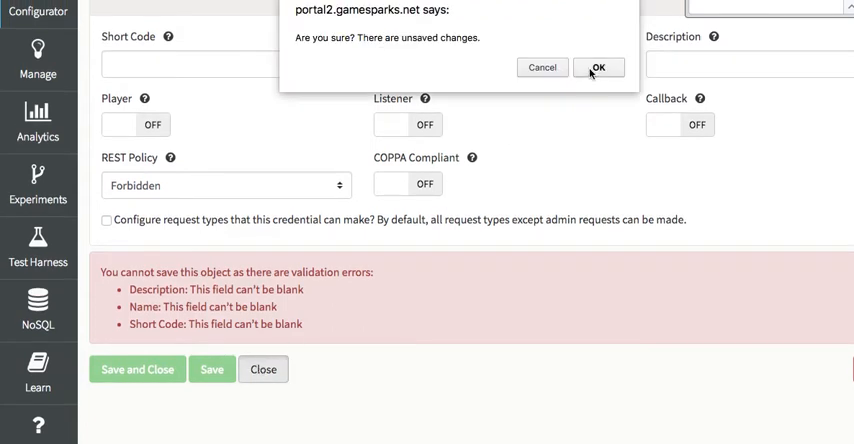
pyautogui.click(598, 67)
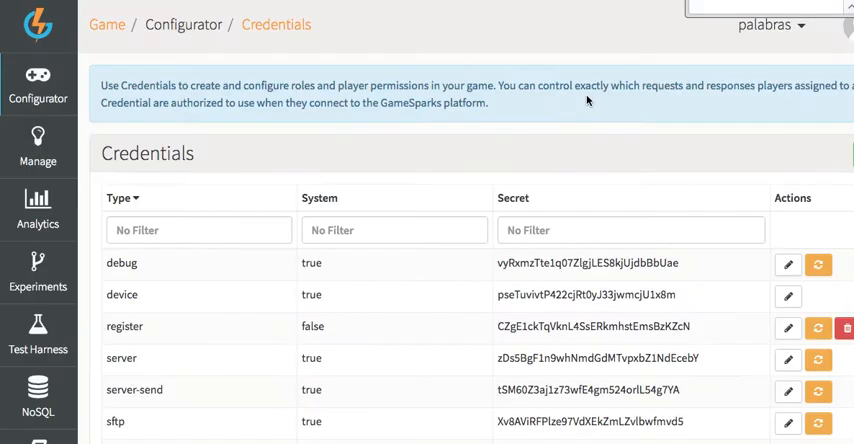
# Review the register credential's admin request permissions and leave the credential unchanged.
pyautogui.scroll(-3)
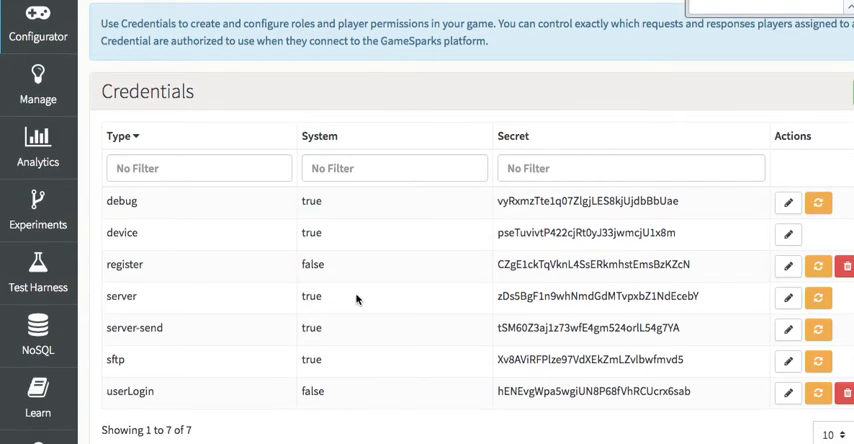
pyautogui.moveTo(525, 288)
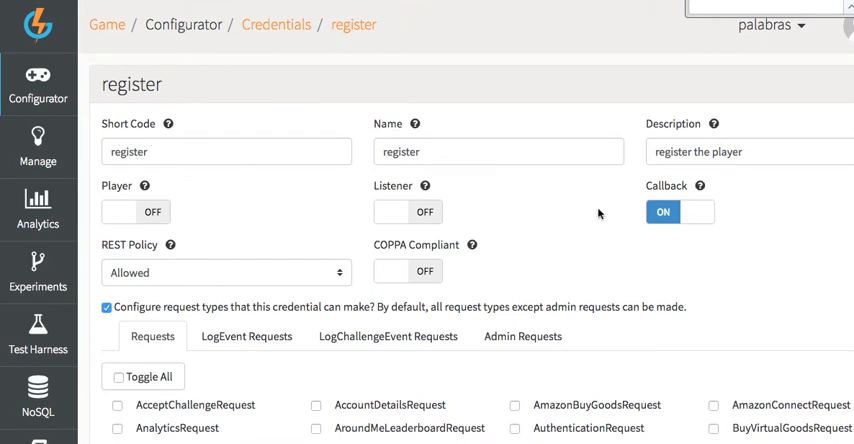
pyautogui.moveTo(478, 276)
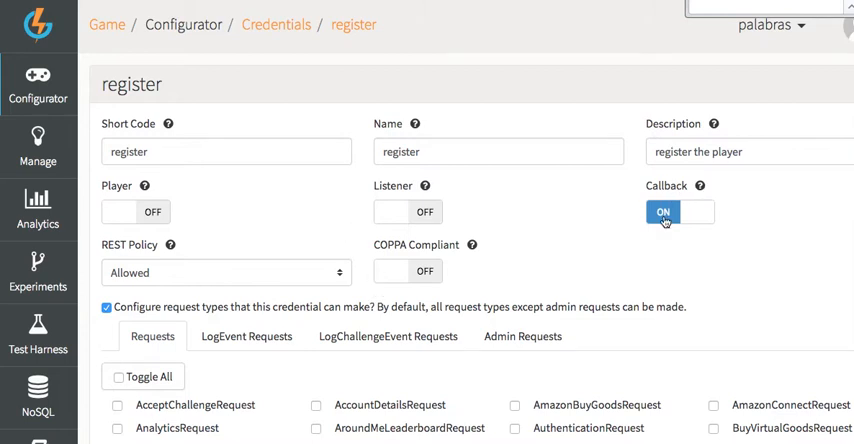
pyautogui.moveTo(203, 253)
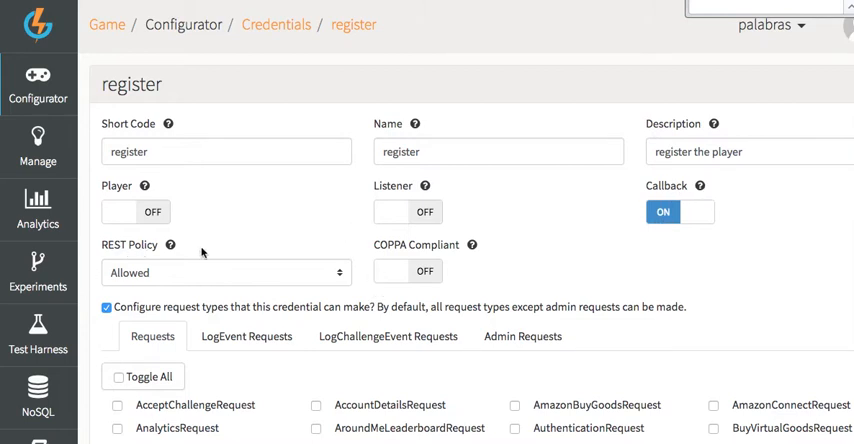
pyautogui.scroll(-3)
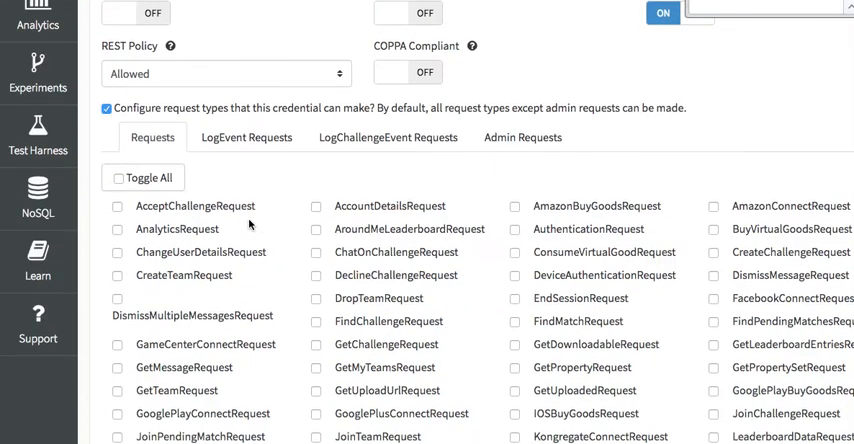
pyautogui.scroll(-3)
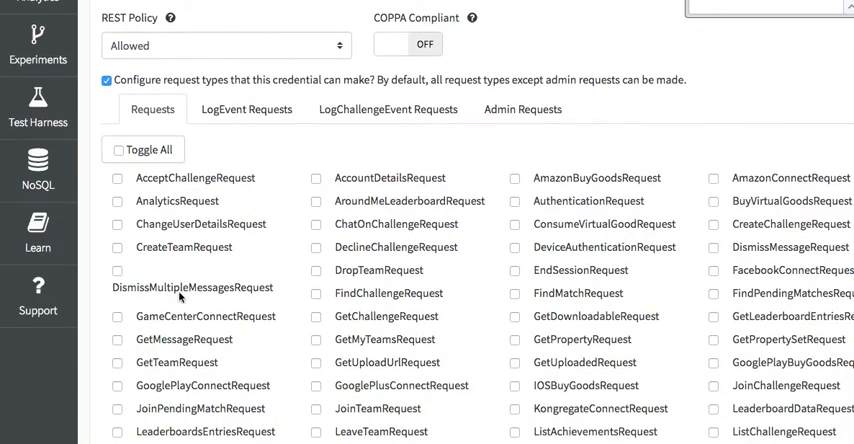
pyautogui.scroll(-3)
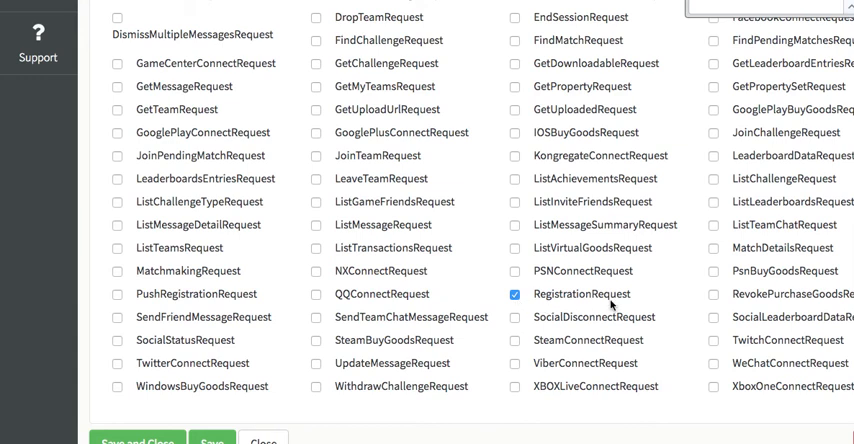
pyautogui.scroll(3)
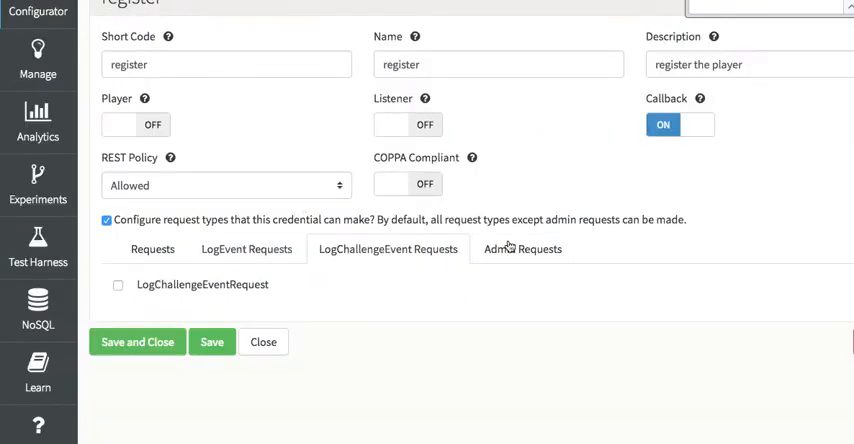
pyautogui.click(522, 249)
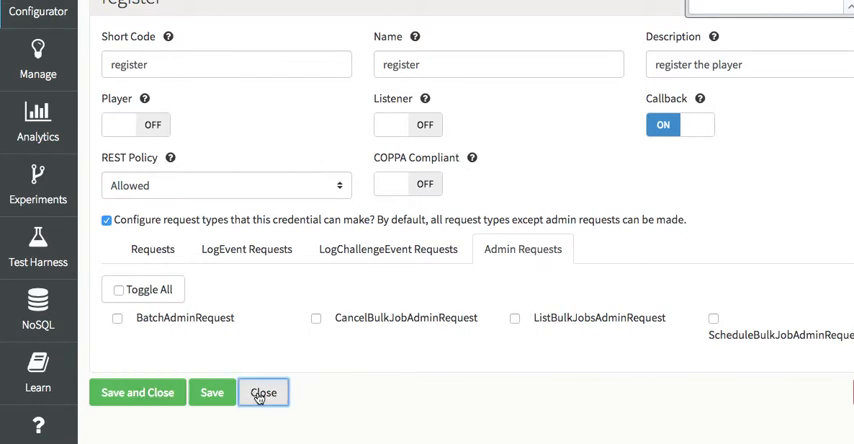
pyautogui.click(264, 392)
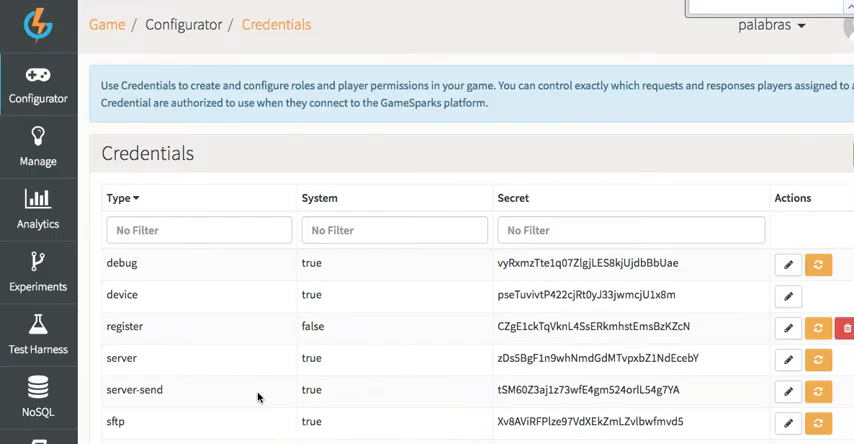
# Open the Configurator menu from the palabras game overview.
pyautogui.scroll(-3)
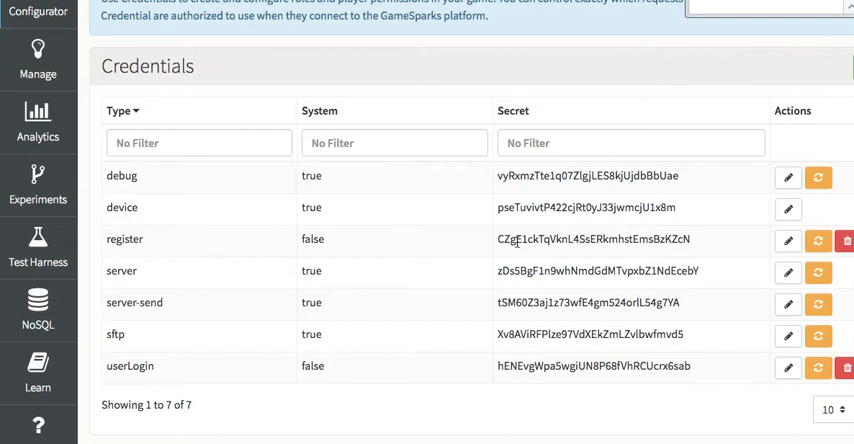
pyautogui.moveTo(480, 252)
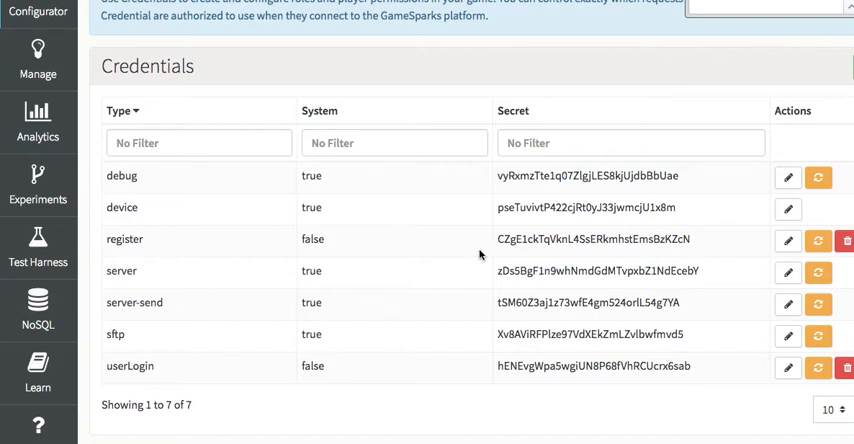
pyautogui.scroll(3)
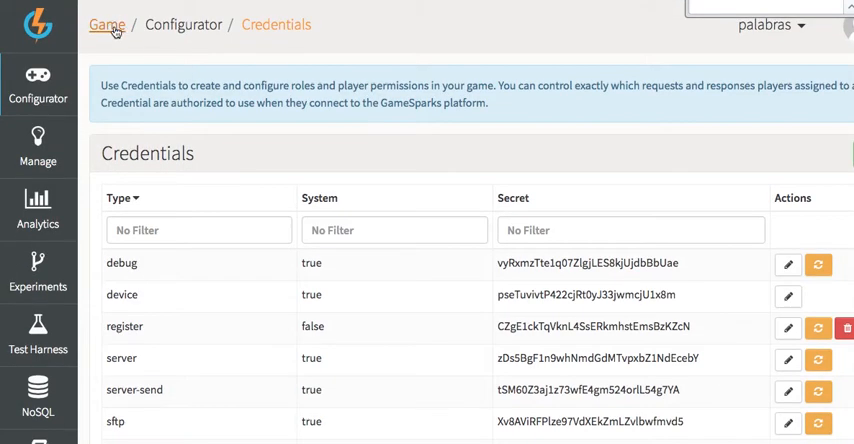
pyautogui.moveTo(213, 122)
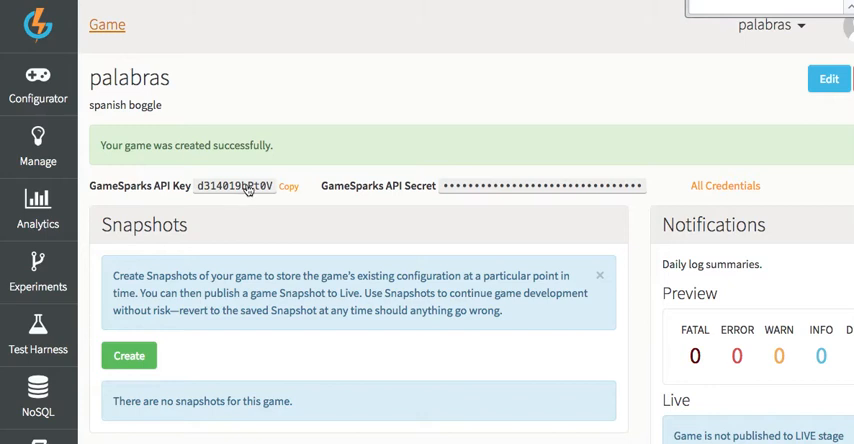
pyautogui.click(38, 88)
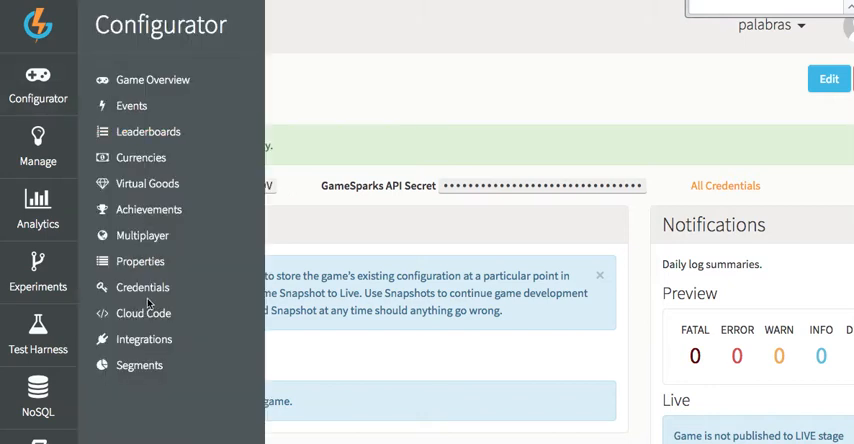
pyautogui.click(152, 79)
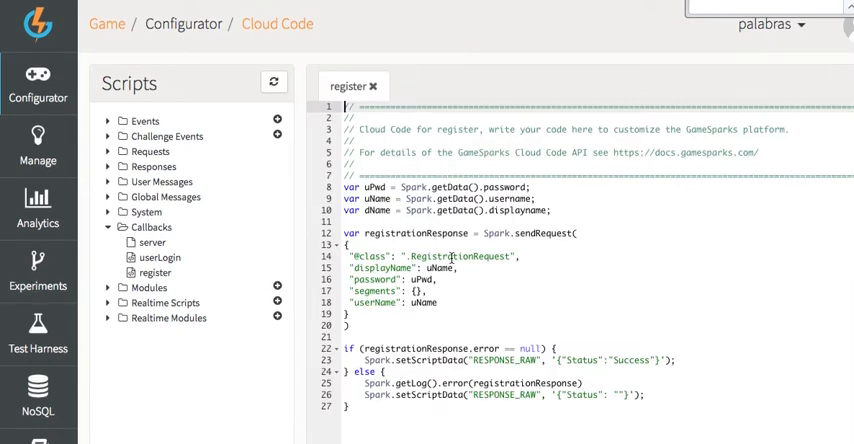
pyautogui.moveTo(500, 159)
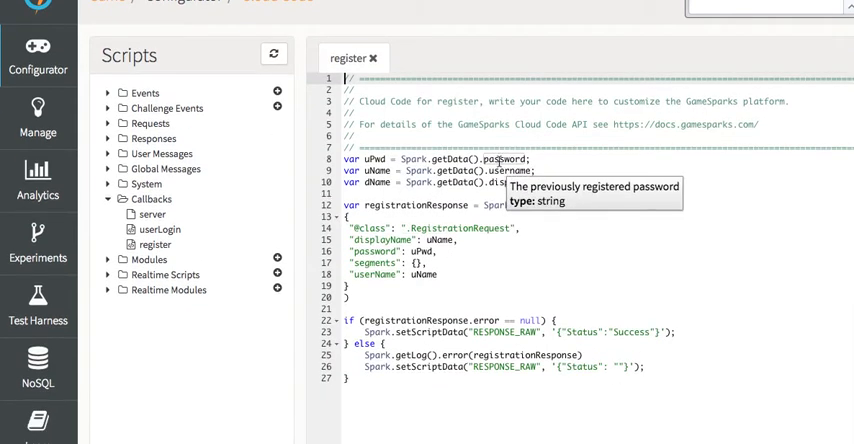
pyautogui.moveTo(515, 182)
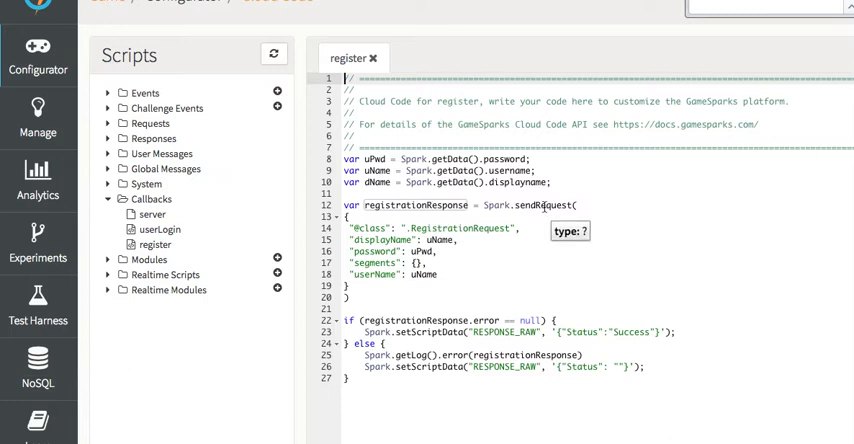
pyautogui.moveTo(548, 206)
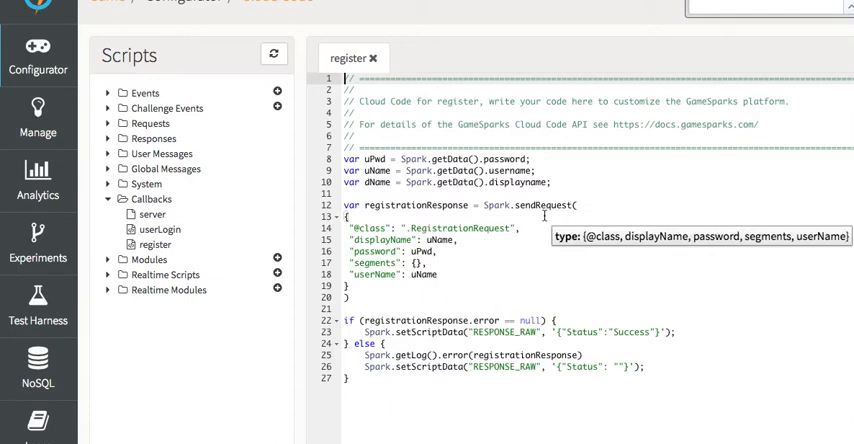
pyautogui.moveTo(538, 205)
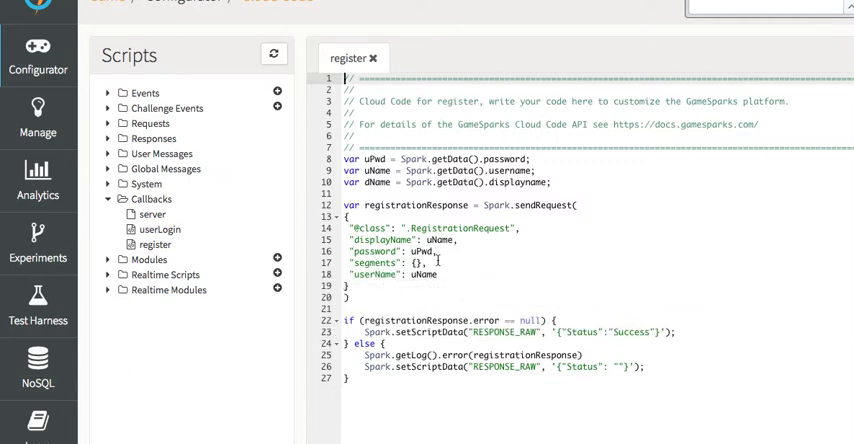
pyautogui.moveTo(424, 274)
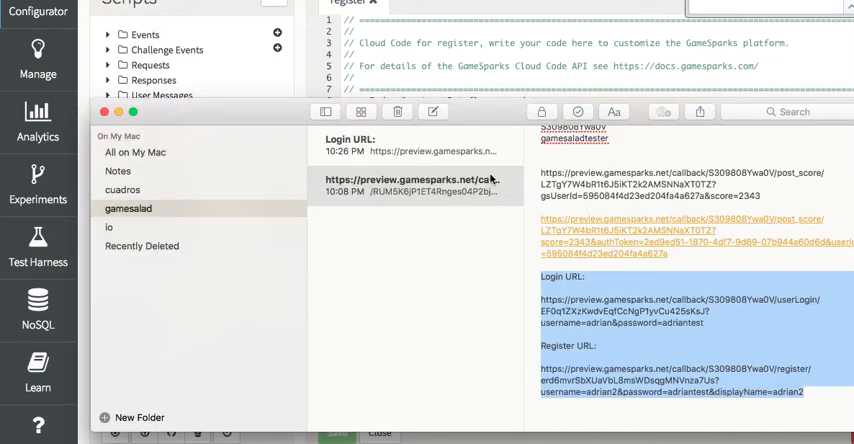
# Compare the Login/Register URL note with the older callback note and select the game key in the Register URL.
pyautogui.click(400, 145)
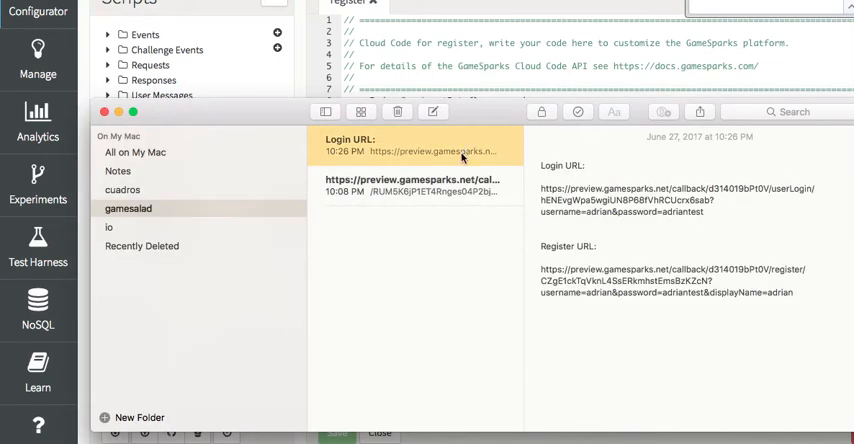
pyautogui.click(430, 186)
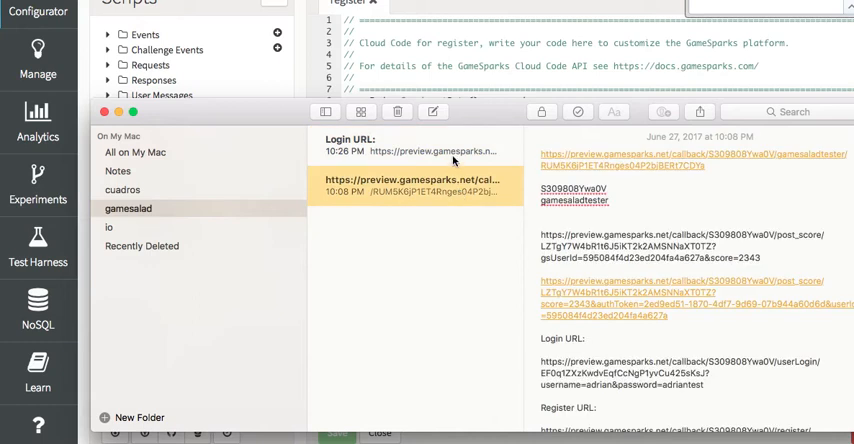
pyautogui.click(430, 150)
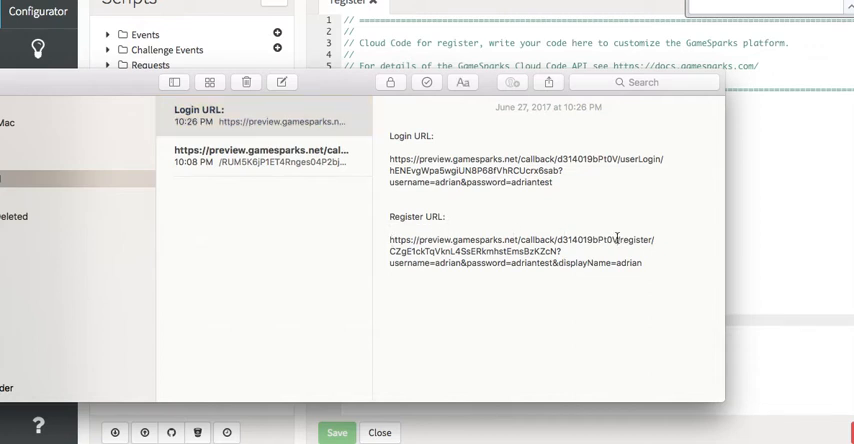
pyautogui.doubleClick(588, 239)
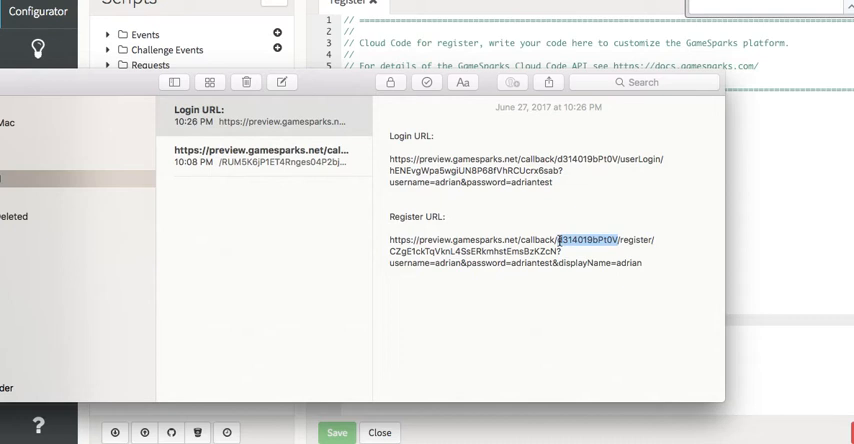
pyautogui.moveTo(561, 341)
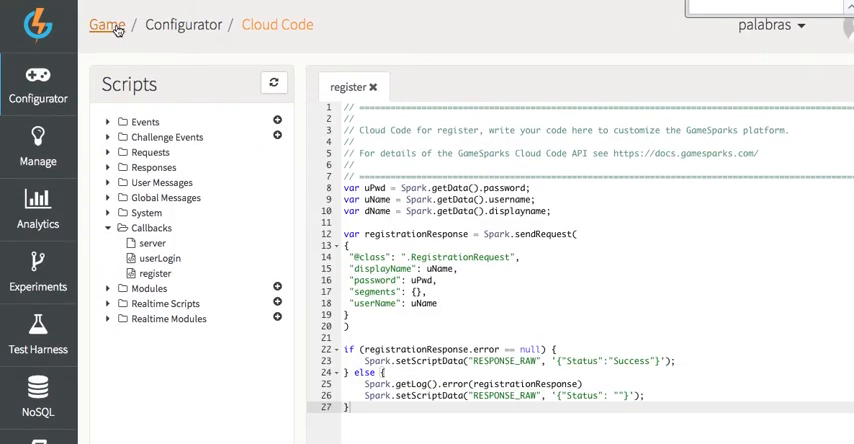
# Return to the palabras game overview and head to Configurator > Credentials.
pyautogui.click(107, 24)
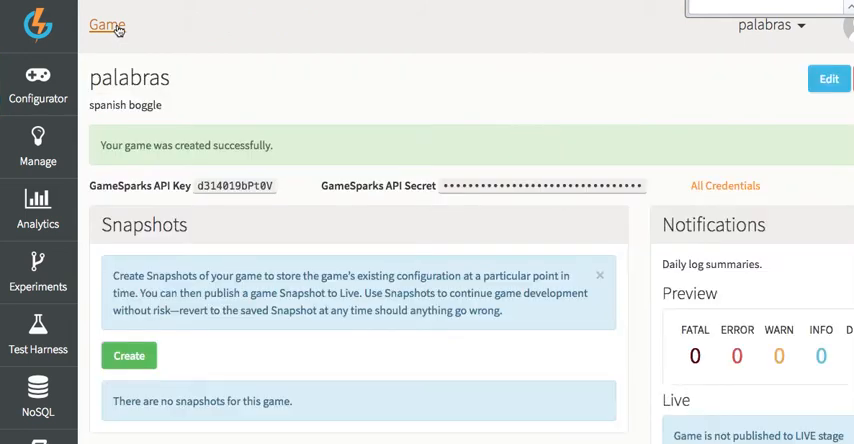
pyautogui.moveTo(245, 191)
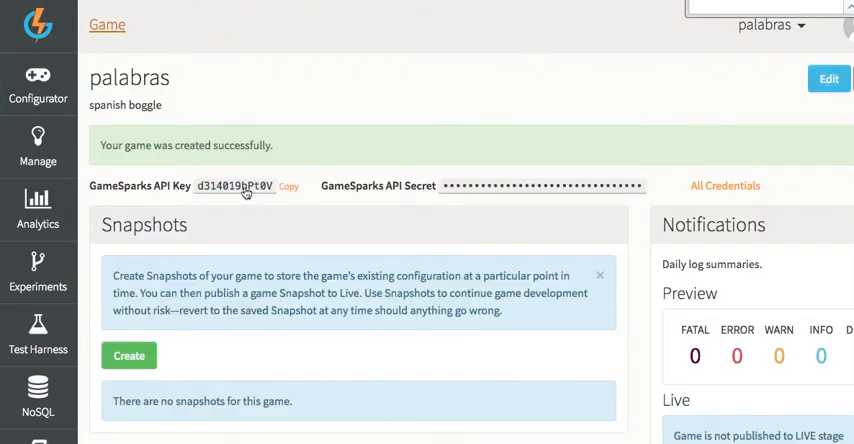
pyautogui.click(38, 85)
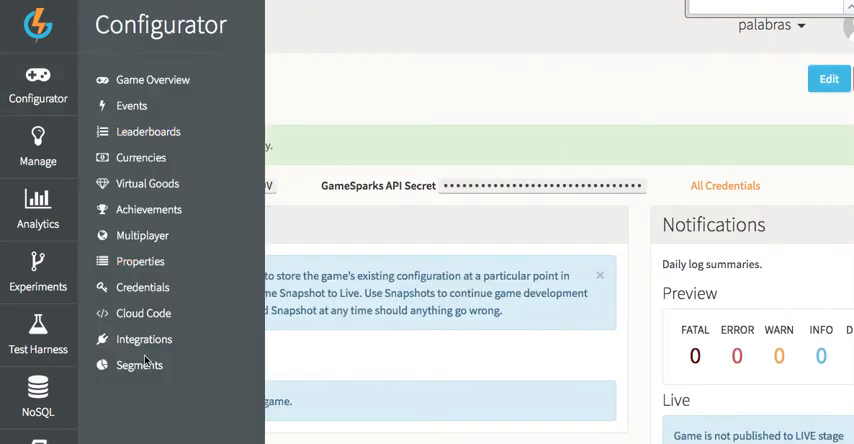
pyautogui.click(152, 79)
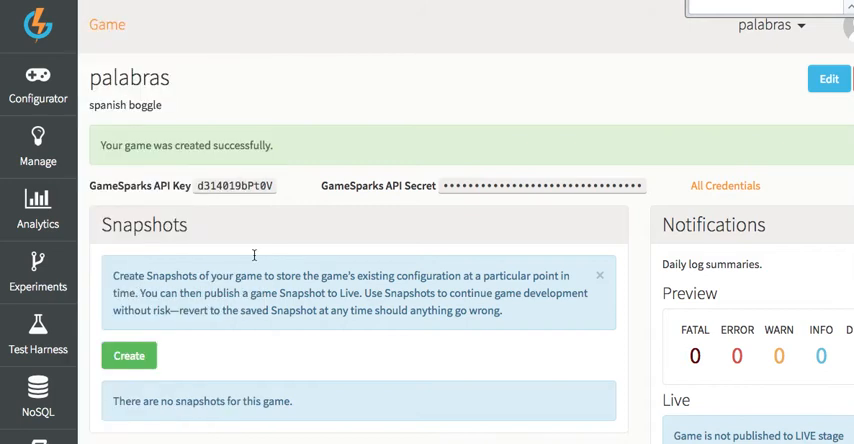
# Scroll the credentials table to the register credential and its secret.
pyautogui.click(724, 185)
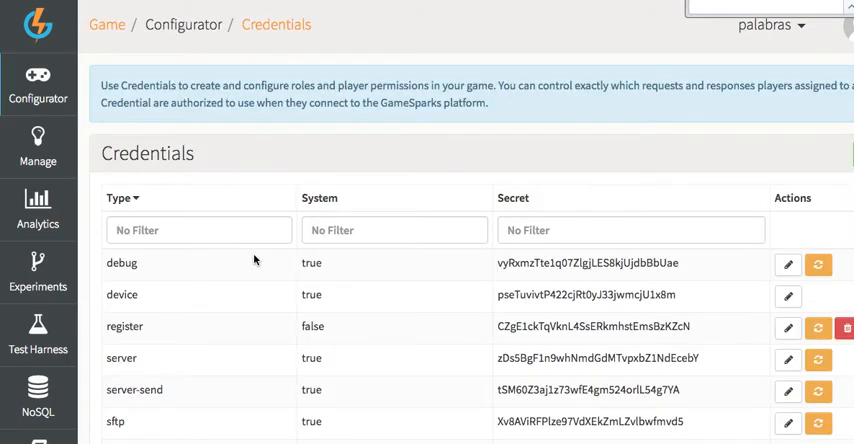
pyautogui.moveTo(335, 257)
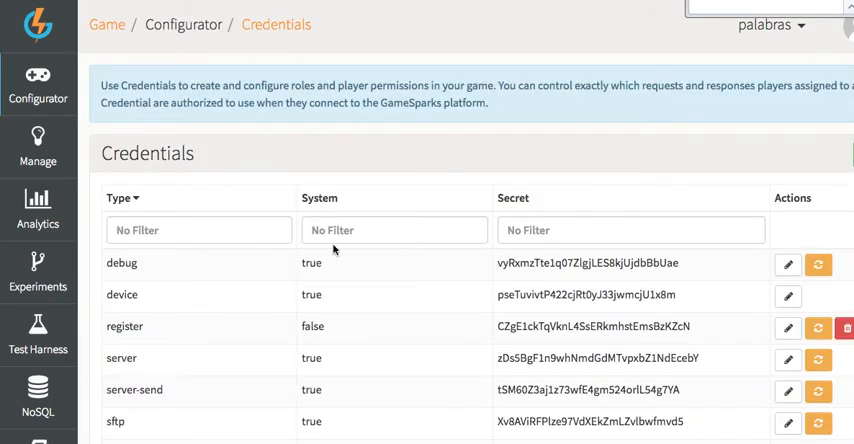
pyautogui.scroll(-3)
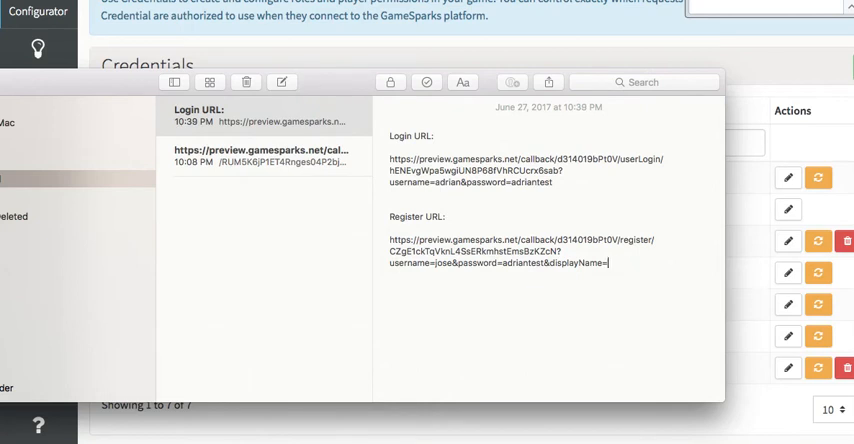
# Set the Register URL's username to jose and copy the completed URL.
pyautogui.write('jose&p')
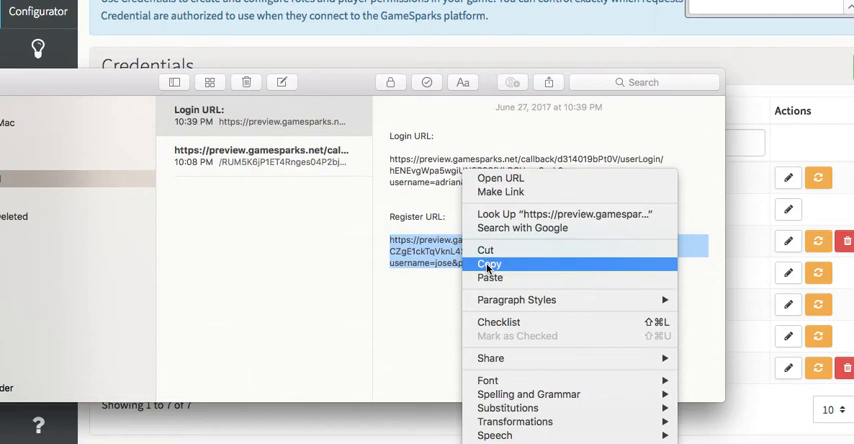
pyautogui.click(491, 264)
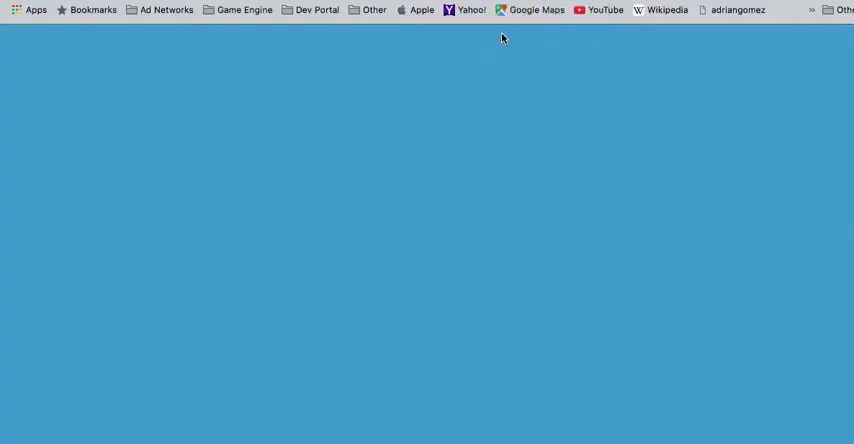
pyautogui.moveTo(355, 148)
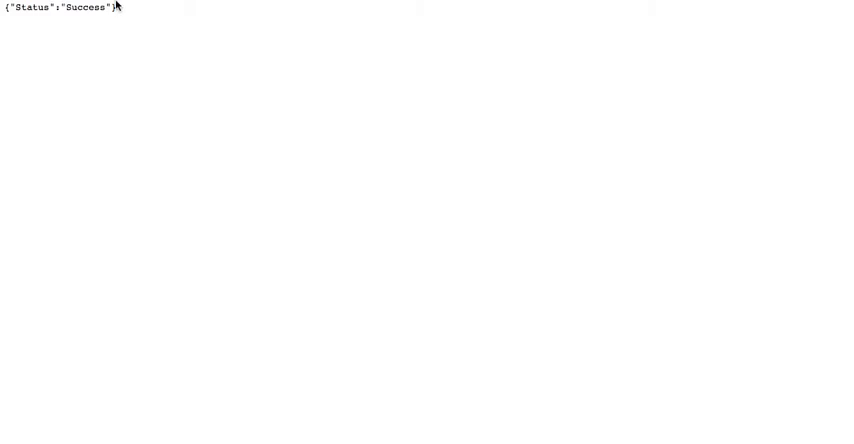
pyautogui.moveTo(85, 11)
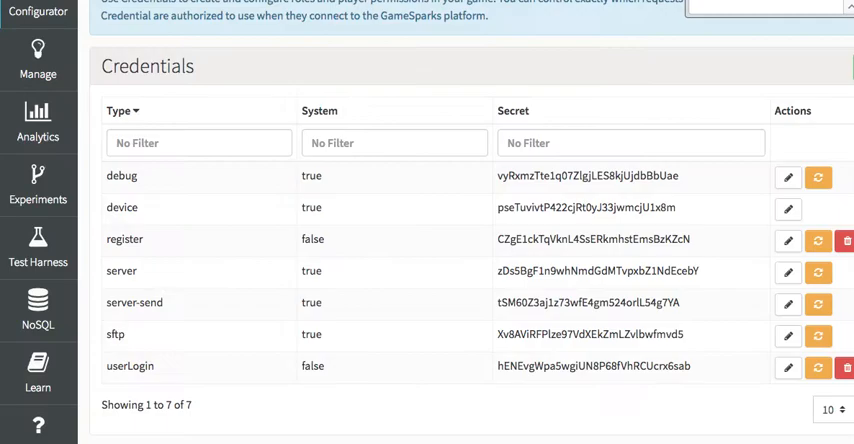
# Scroll the Credentials table back up.
pyautogui.scroll(3)
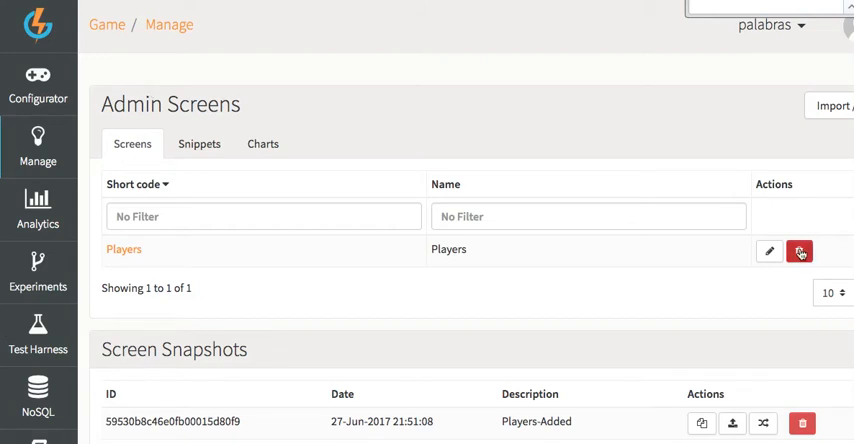
# Delete the Players admin screen and return to Manage > Admin Screens, now listing no screens.
pyautogui.click(799, 251)
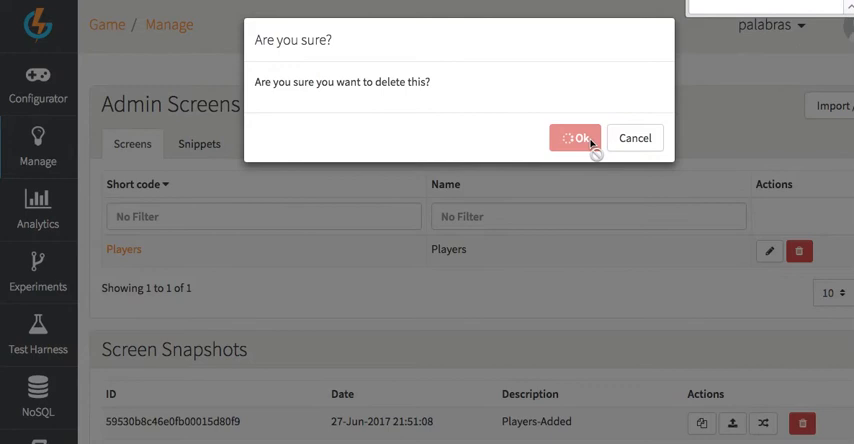
pyautogui.click(575, 138)
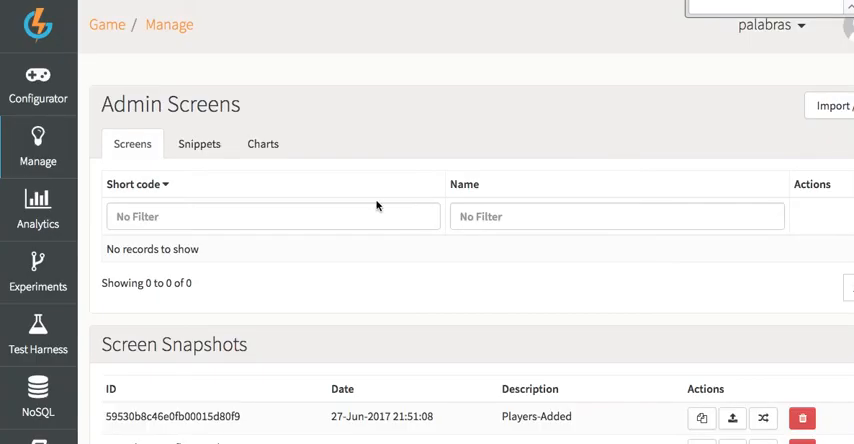
pyautogui.moveTo(659, 217)
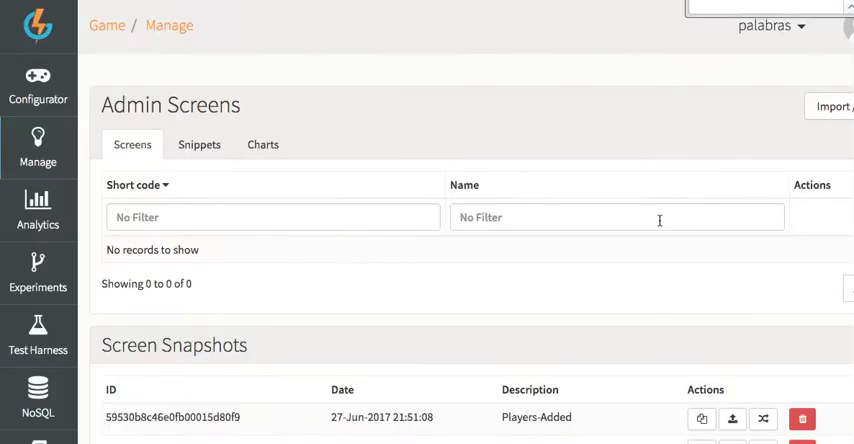
pyautogui.click(38, 147)
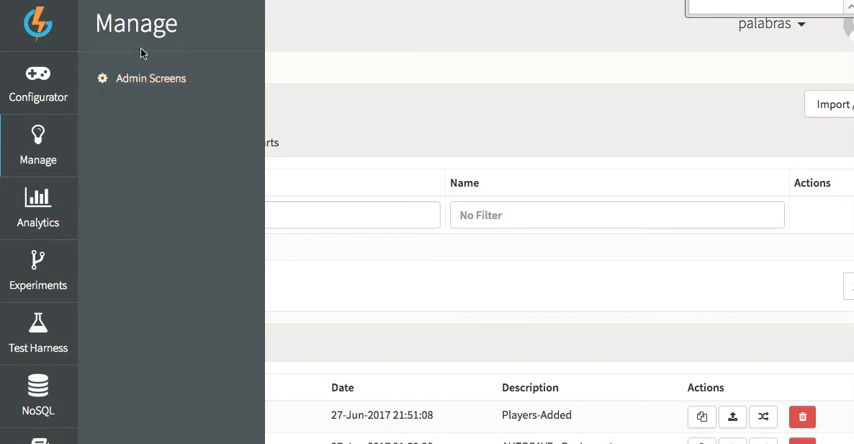
pyautogui.click(151, 78)
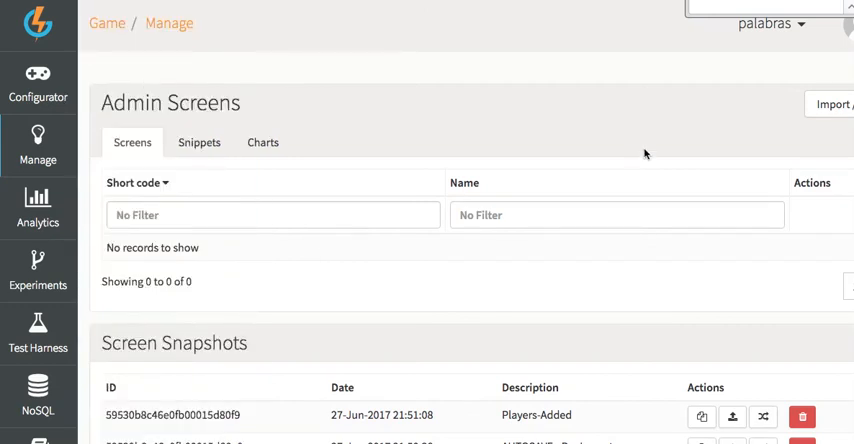
pyautogui.moveTo(833, 104)
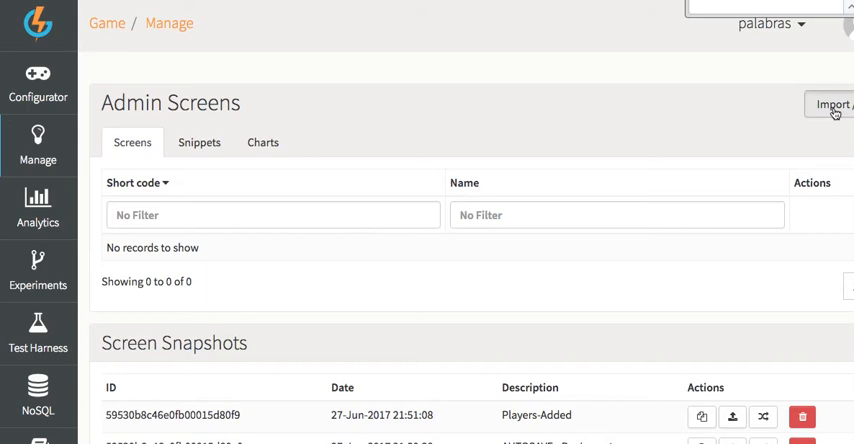
# Import the Player Management screen from the library via Import/Export.
pyautogui.click(832, 104)
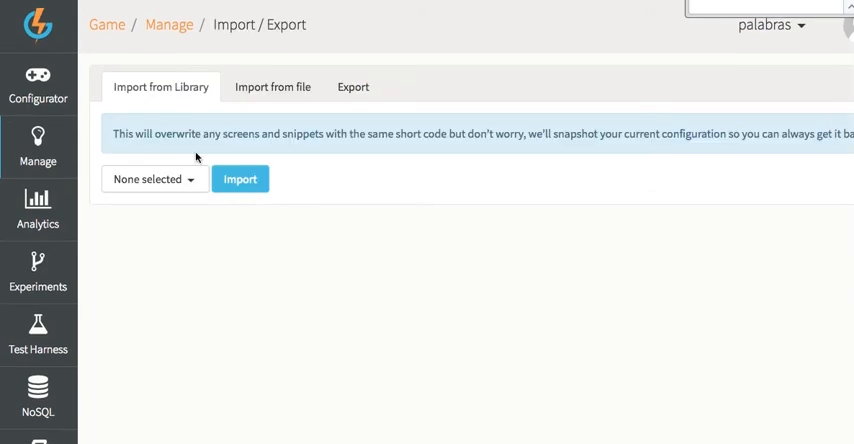
pyautogui.click(154, 179)
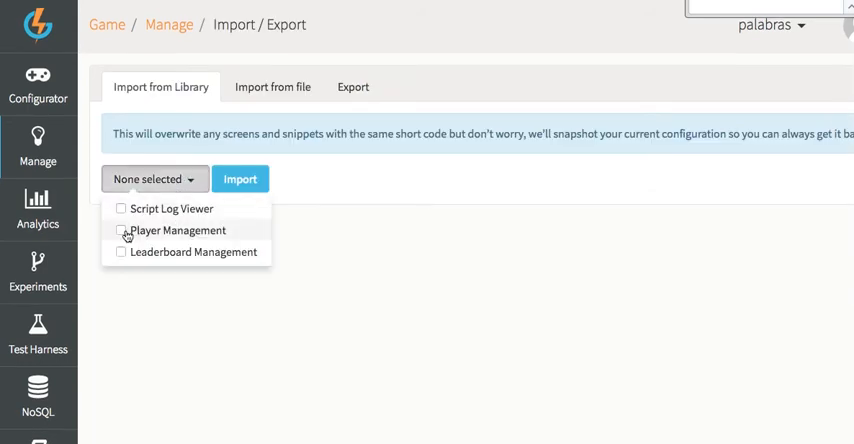
pyautogui.click(120, 231)
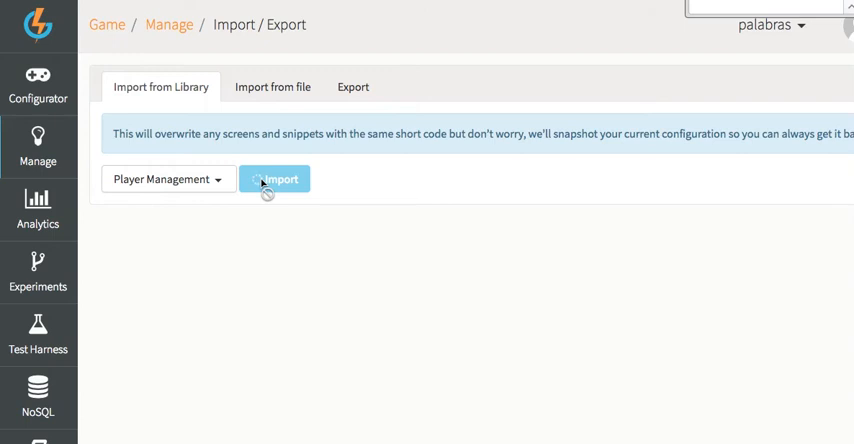
pyautogui.click(275, 179)
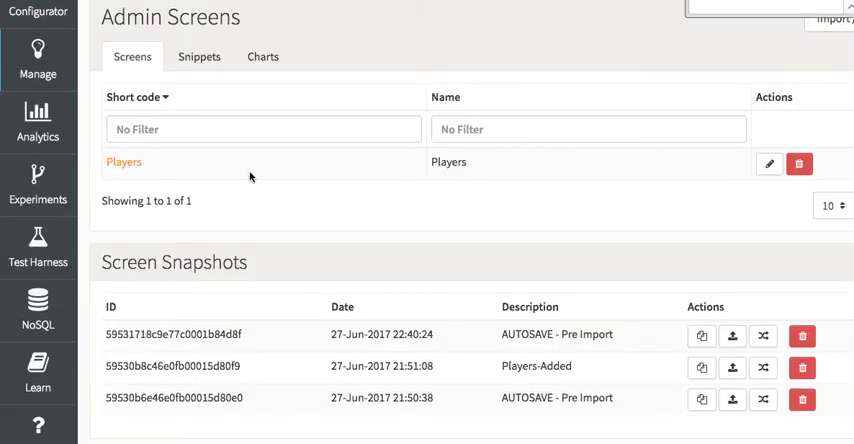
pyautogui.moveTo(57, 180)
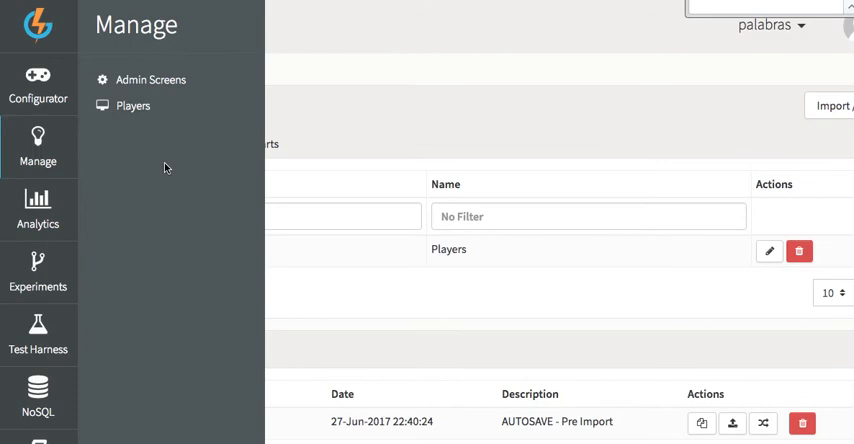
pyautogui.moveTo(133, 105)
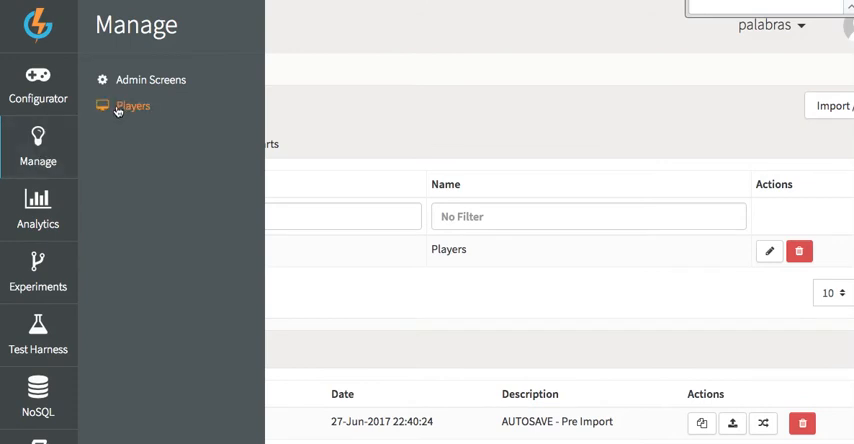
# Go to the Players management page from the Manage panel.
pyautogui.click(132, 106)
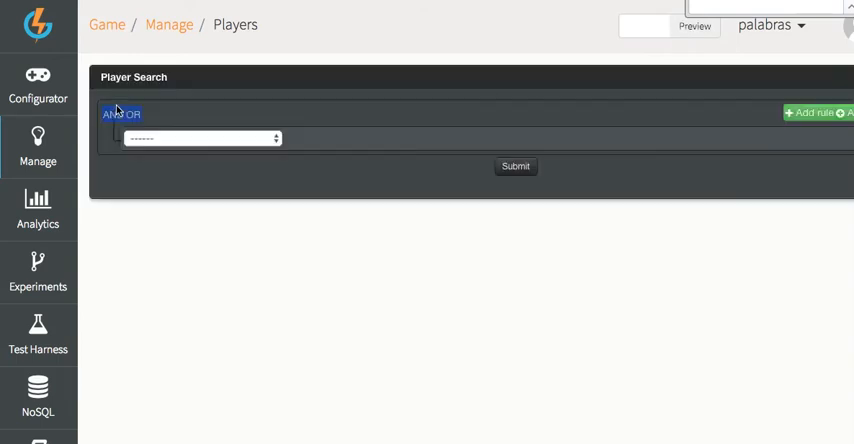
# Search for players Last Seen after 25 June 2017.
pyautogui.click(195, 138)
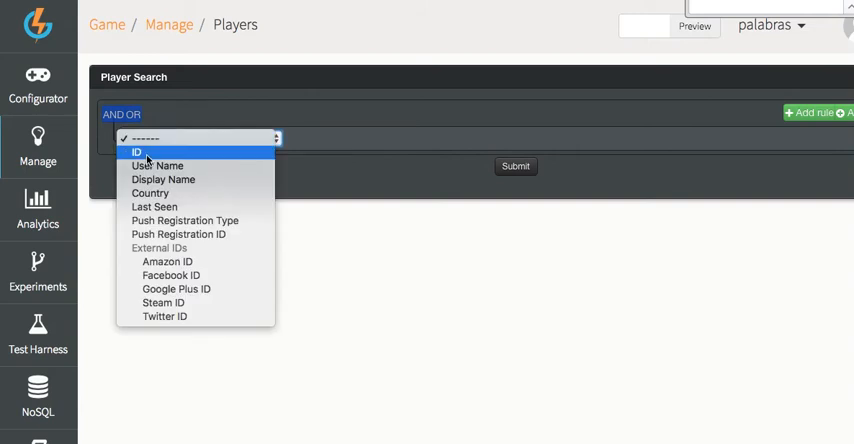
pyautogui.moveTo(158, 166)
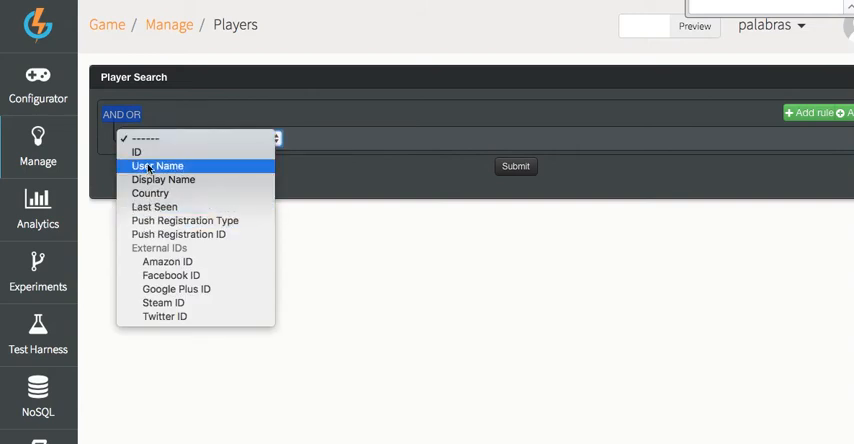
pyautogui.click(155, 207)
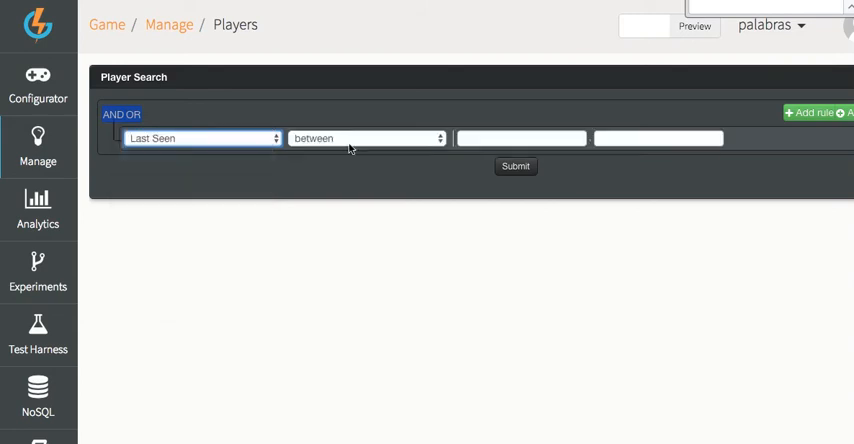
pyautogui.click(367, 138)
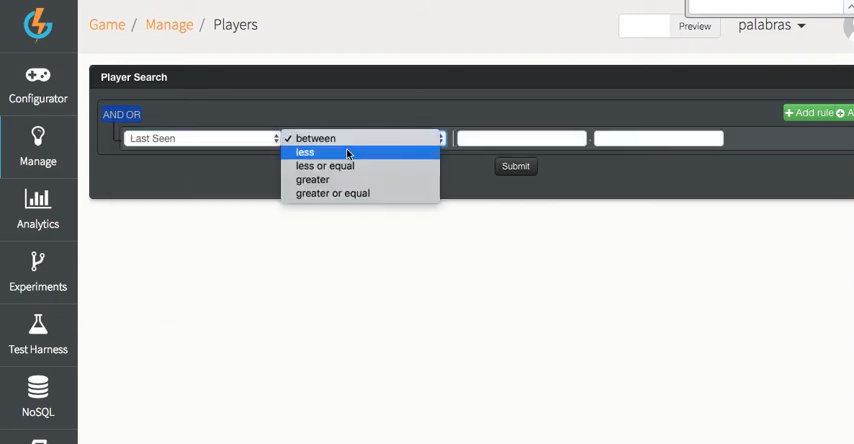
pyautogui.click(315, 138)
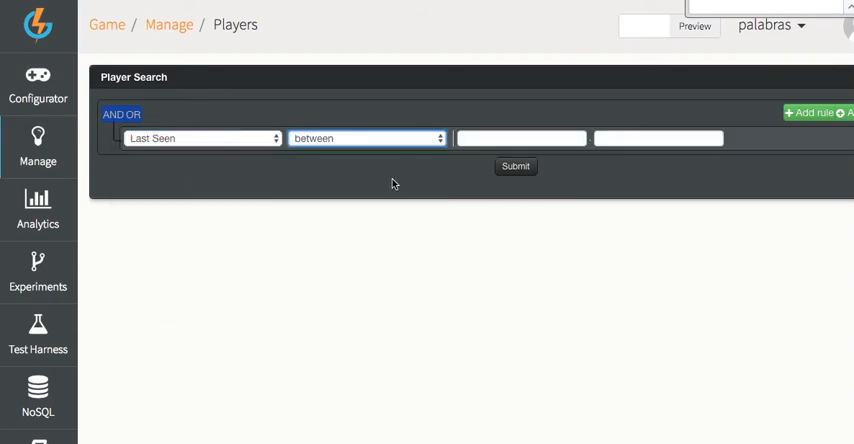
pyautogui.click(365, 138)
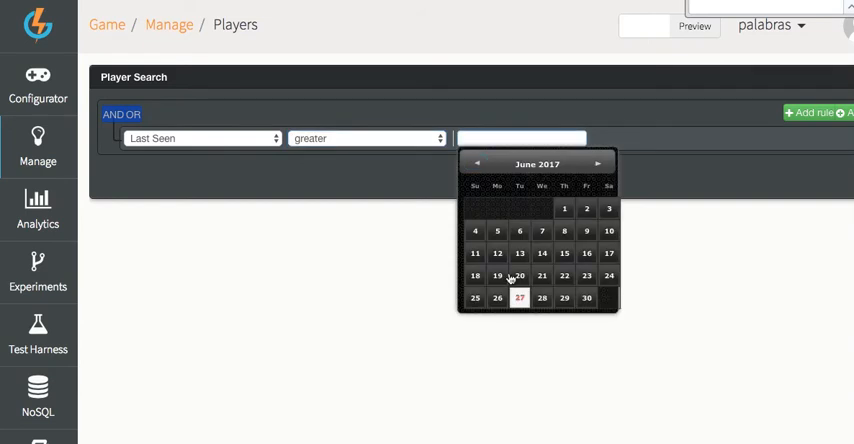
pyautogui.click(475, 297)
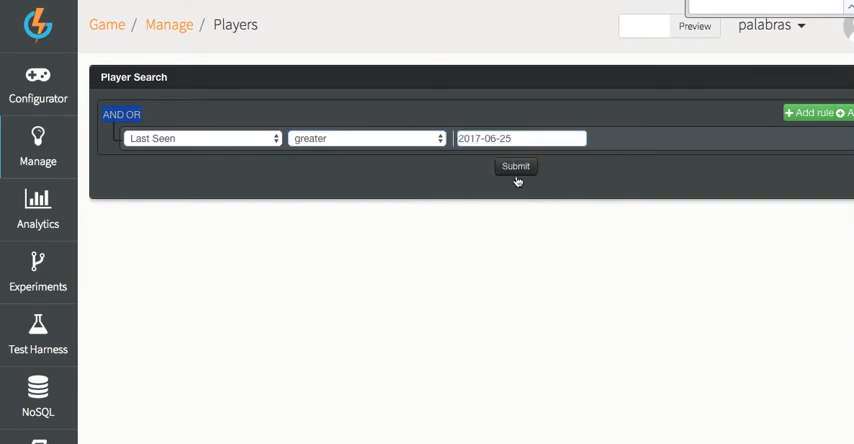
pyautogui.click(516, 166)
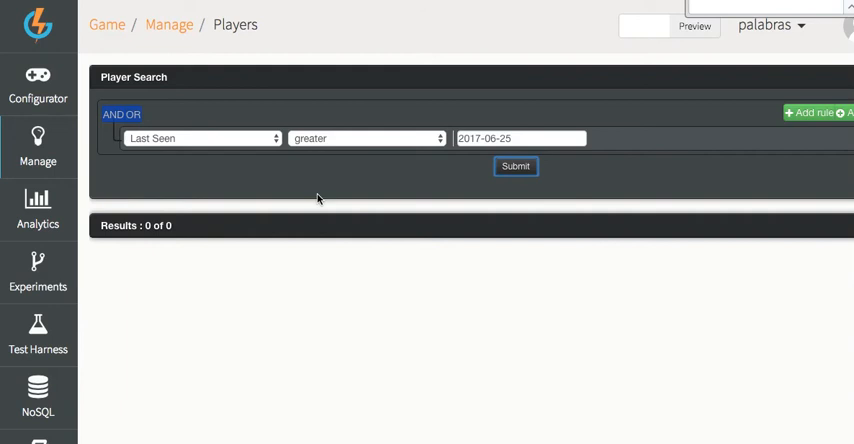
# Switch the rule to User Name equal jose and run the search.
pyautogui.click(200, 138)
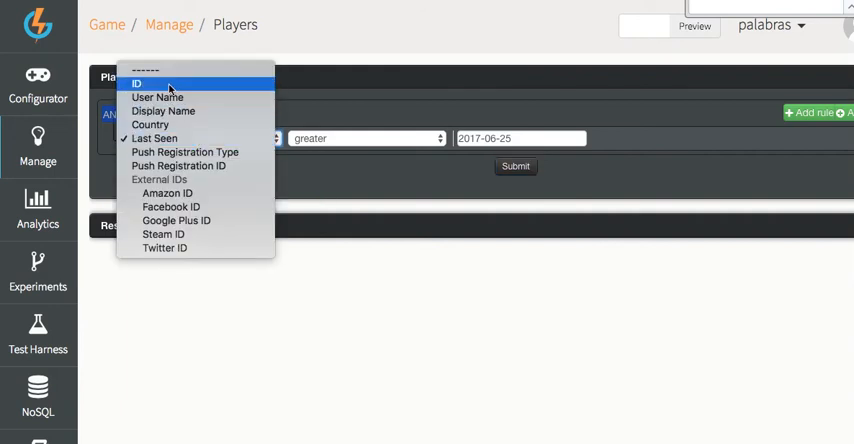
pyautogui.click(157, 97)
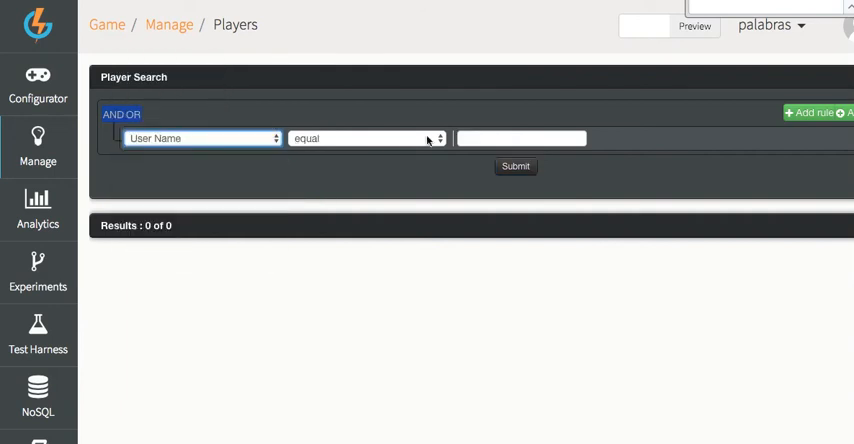
pyautogui.click(521, 138)
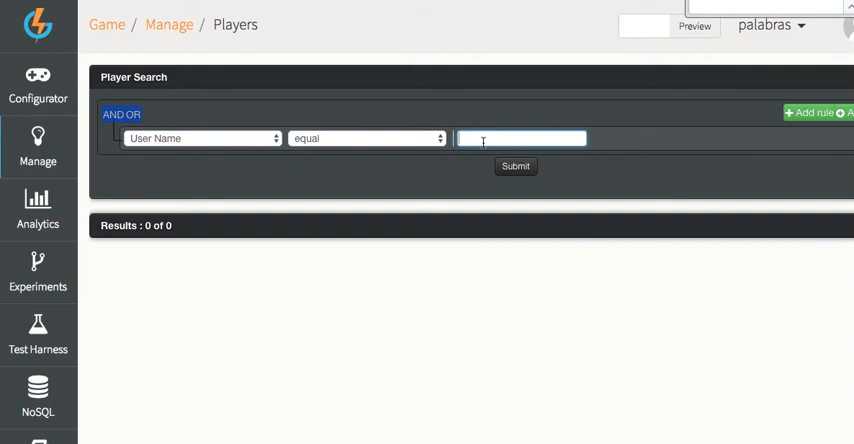
pyautogui.write('u')
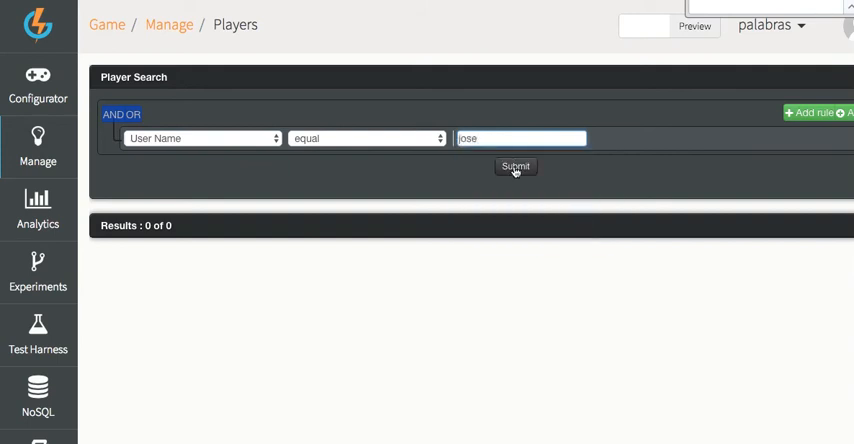
pyautogui.click(516, 166)
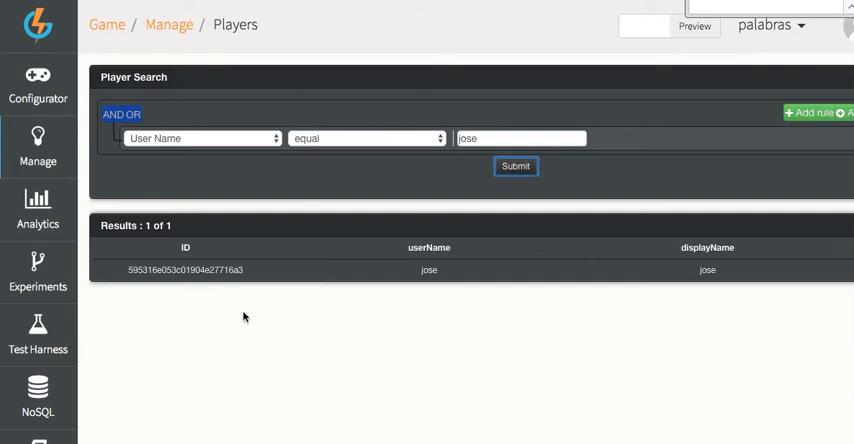
pyautogui.moveTo(725, 292)
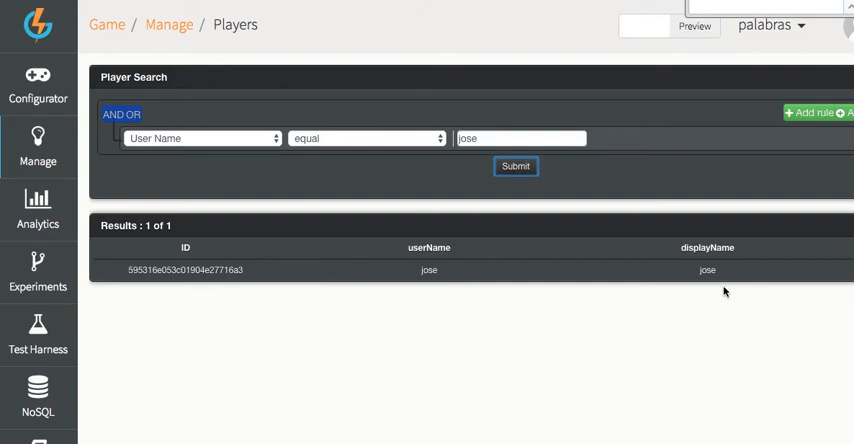
pyautogui.moveTo(725, 291)
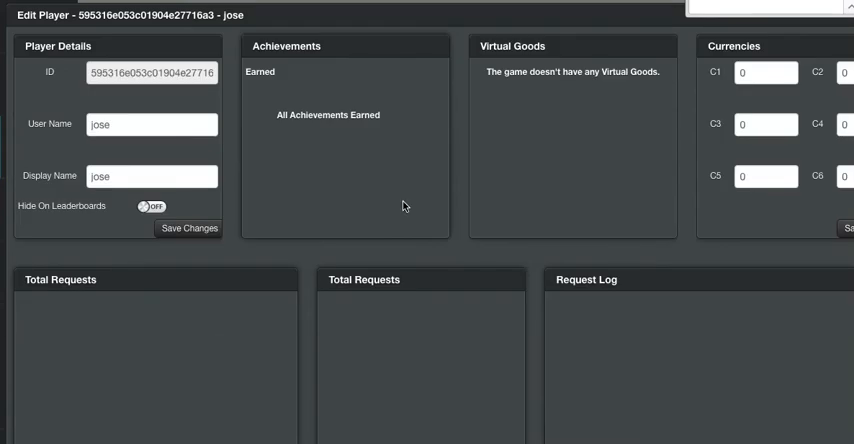
pyautogui.scroll(-3)
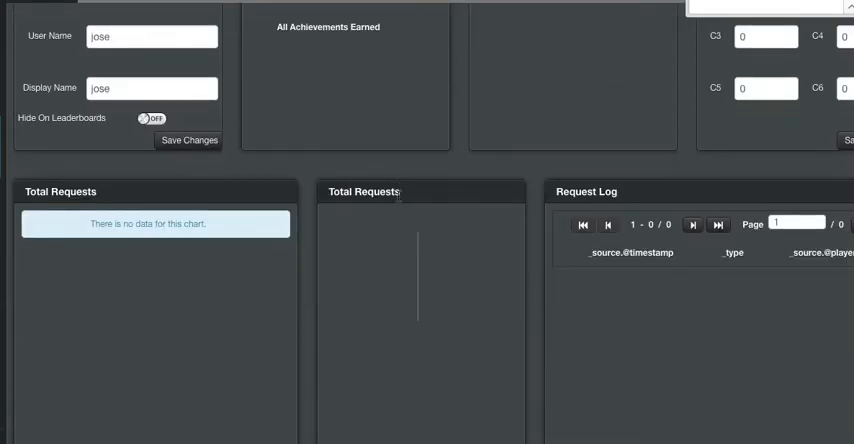
pyautogui.scroll(3)
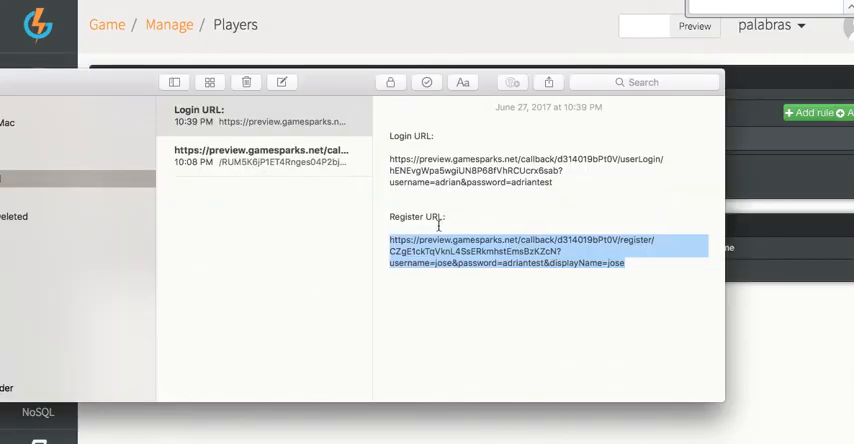
pyautogui.moveTo(479, 268)
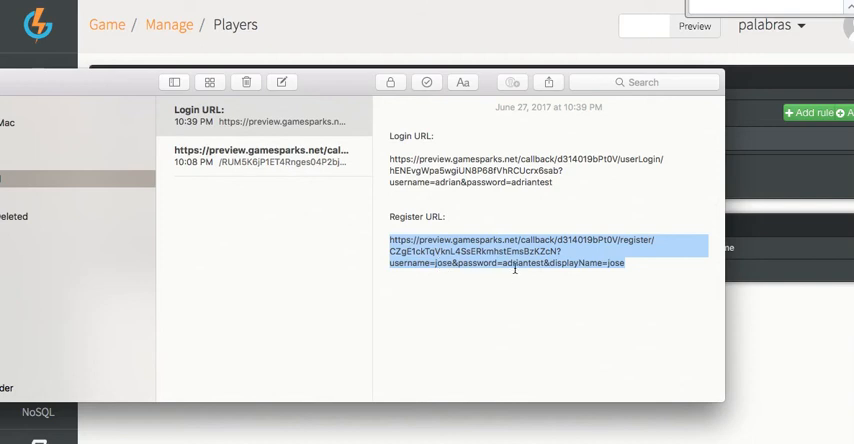
pyautogui.moveTo(382, 158)
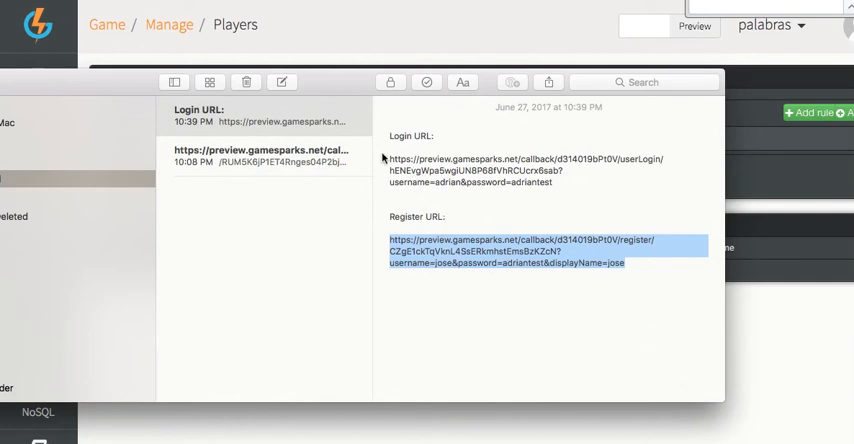
pyautogui.moveTo(388, 158)
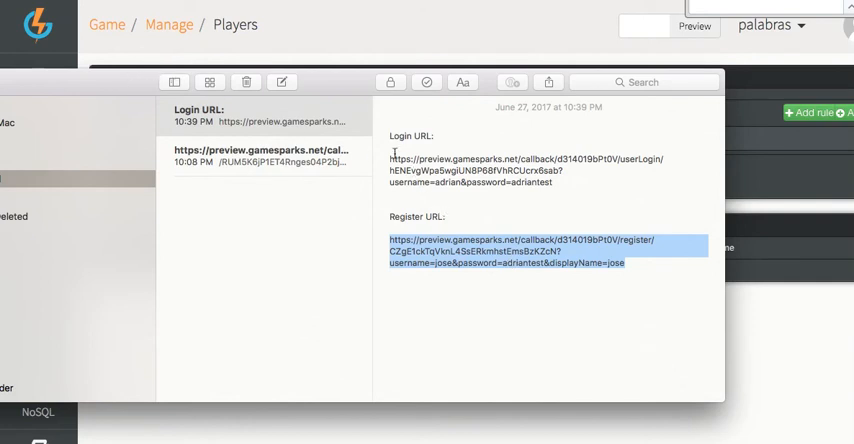
pyautogui.moveTo(416, 50)
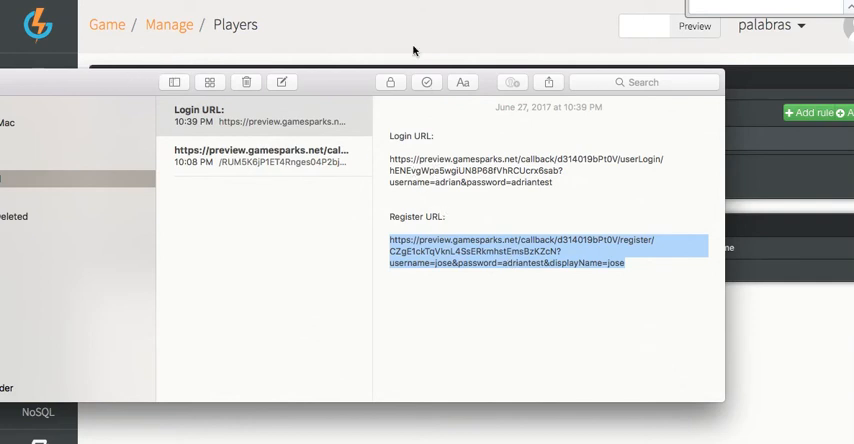
# Return to the Players search results listing jose.
pyautogui.click(38, 85)
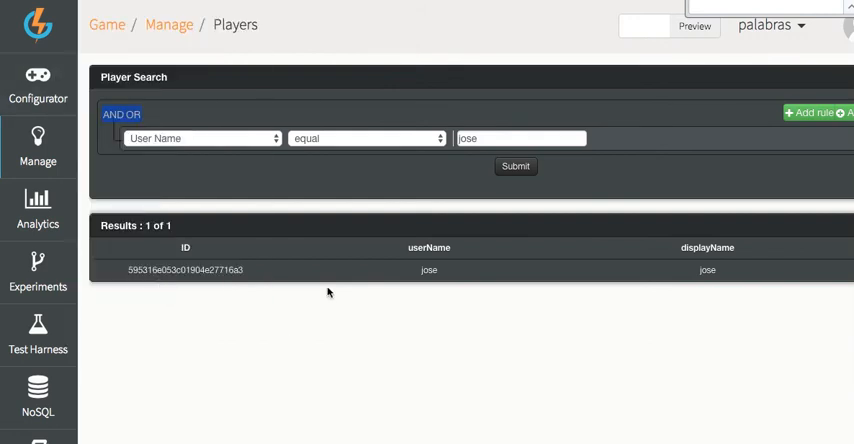
# Open the userLogin credential for editing from the credentials list.
pyautogui.click(38, 85)
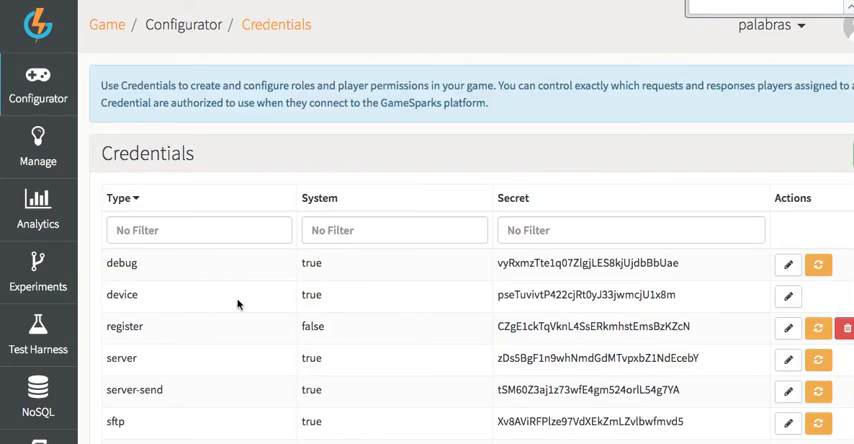
pyautogui.scroll(-3)
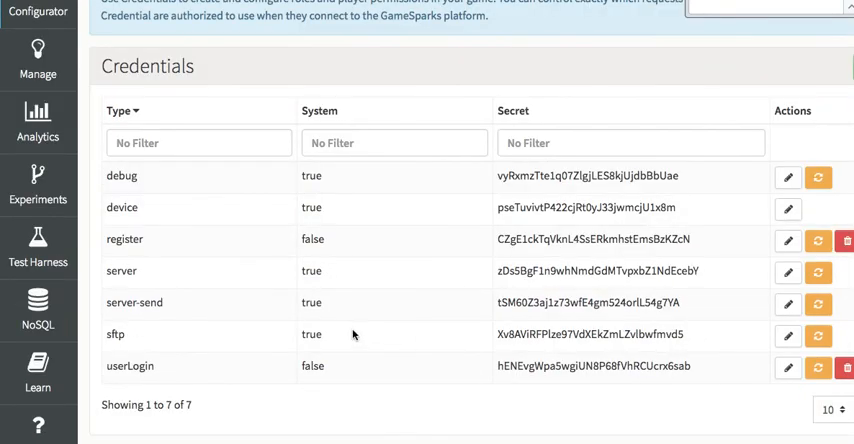
pyautogui.moveTo(156, 286)
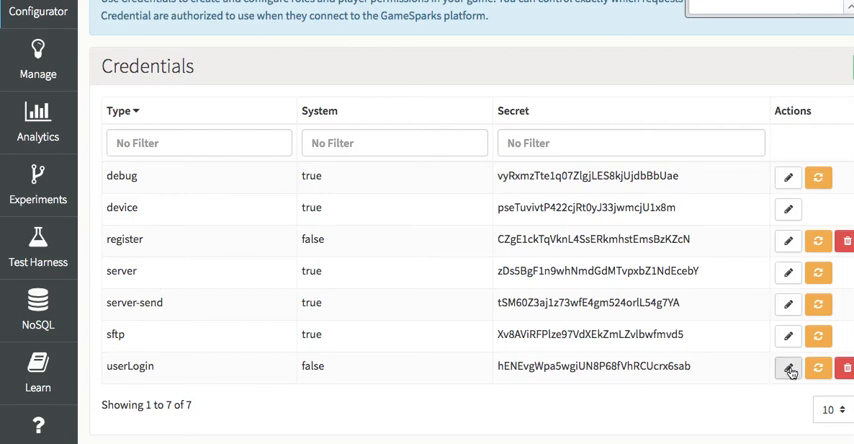
pyautogui.click(788, 368)
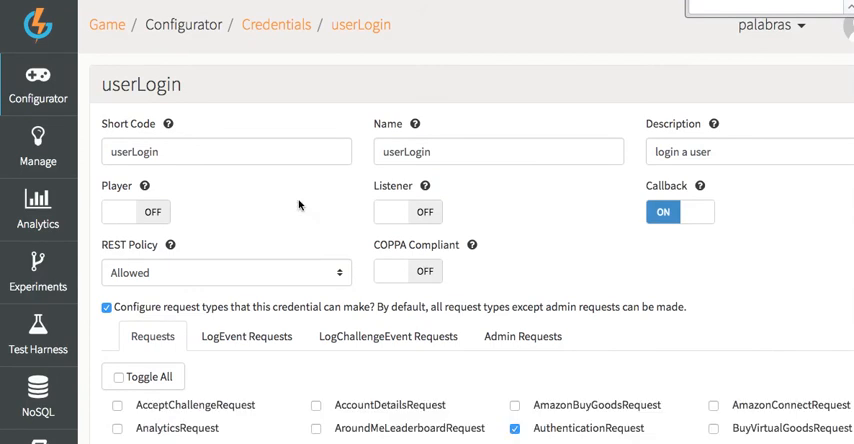
pyautogui.moveTo(655, 234)
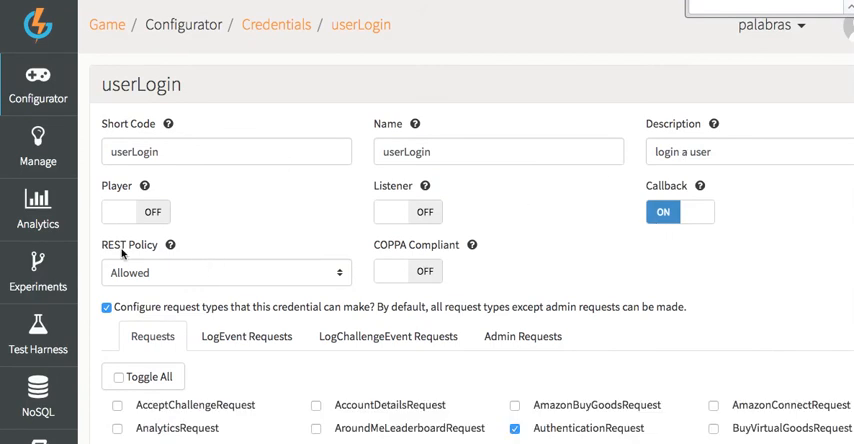
# Review userLogin's allowed requests (only AuthenticationRequest) and close it unchanged.
pyautogui.scroll(-3)
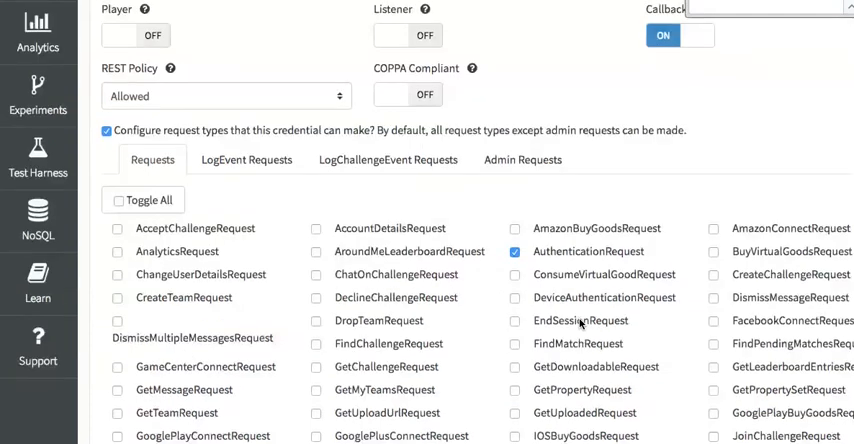
pyautogui.scroll(-3)
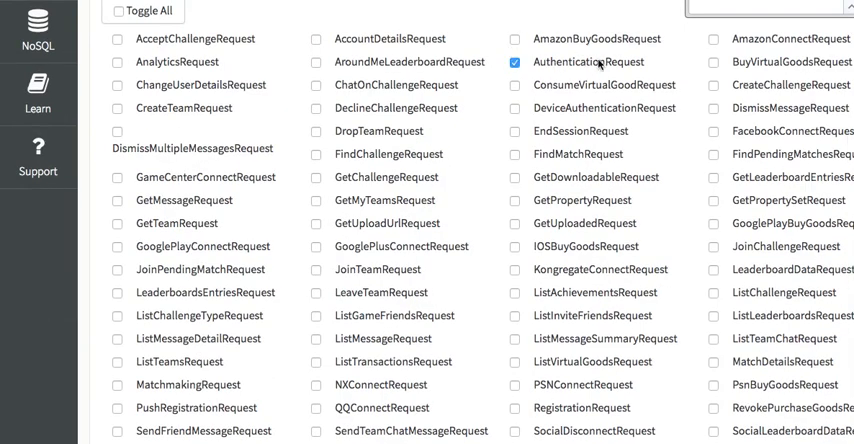
pyautogui.scroll(-3)
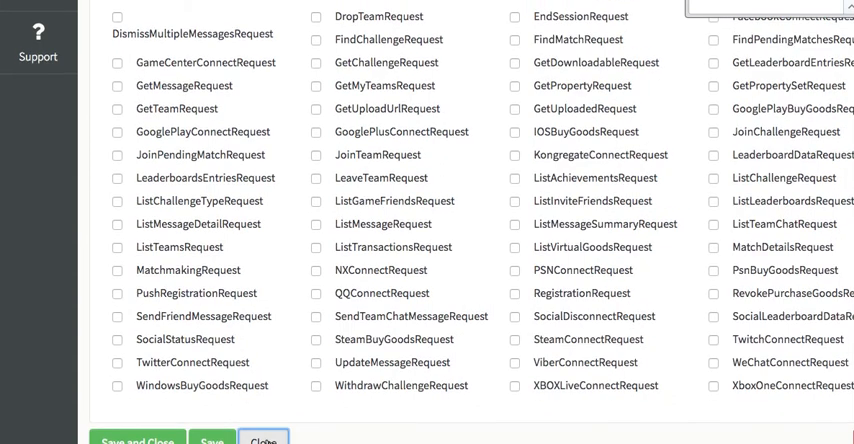
pyautogui.click(264, 435)
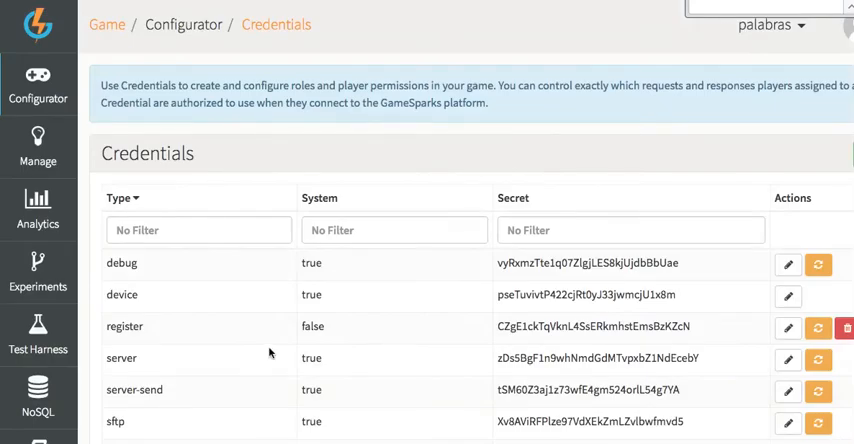
# Review the userLogin callback script in Cloud Code and close it.
pyautogui.click(38, 90)
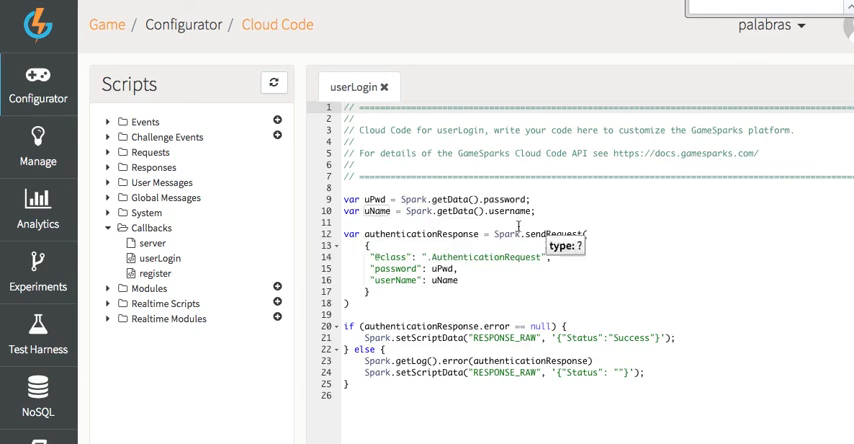
pyautogui.moveTo(545, 234)
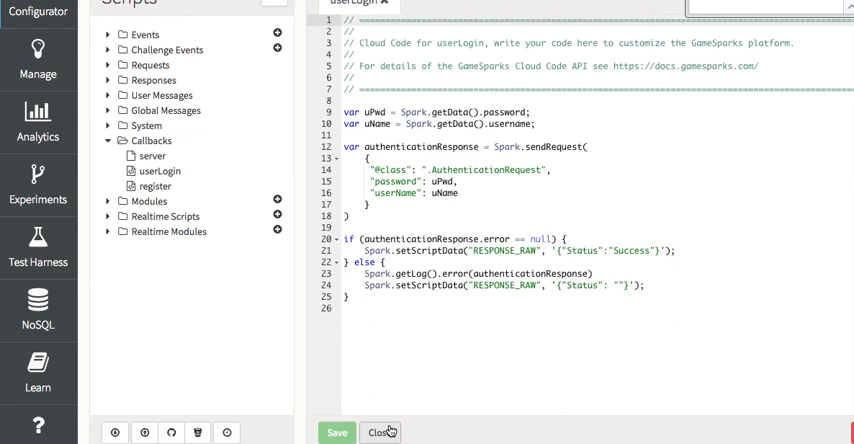
pyautogui.click(380, 432)
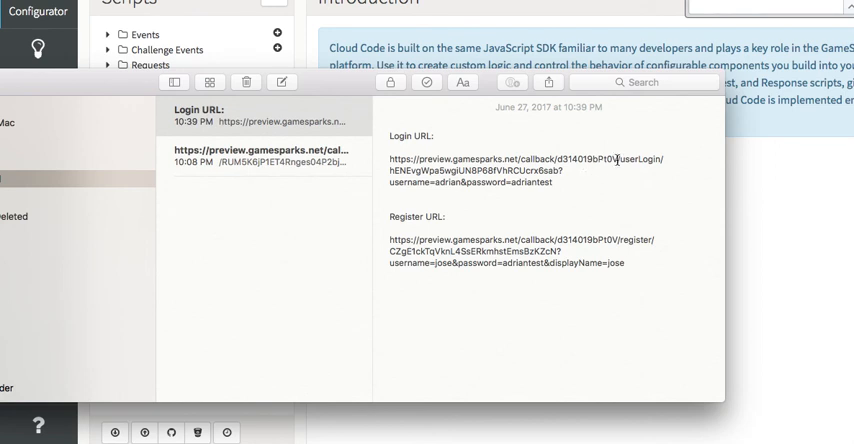
# Select the username adrian in the Login URL to replace it with jose.
pyautogui.doubleClick(580, 158)
pyautogui.write('jose')
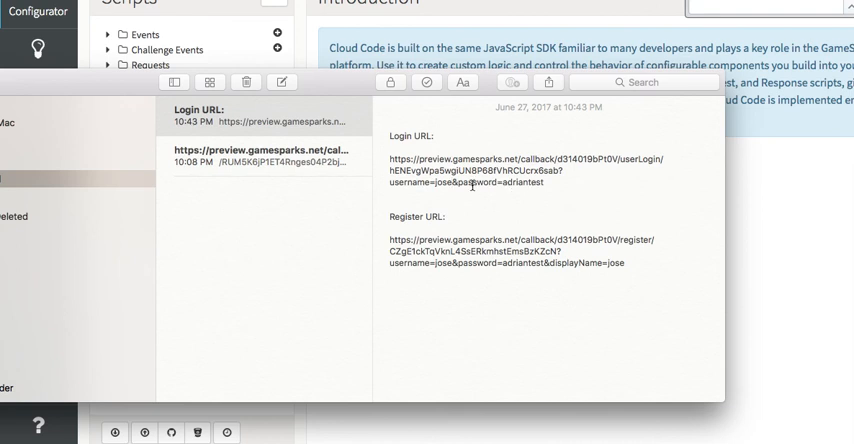
pyautogui.moveTo(390, 160)
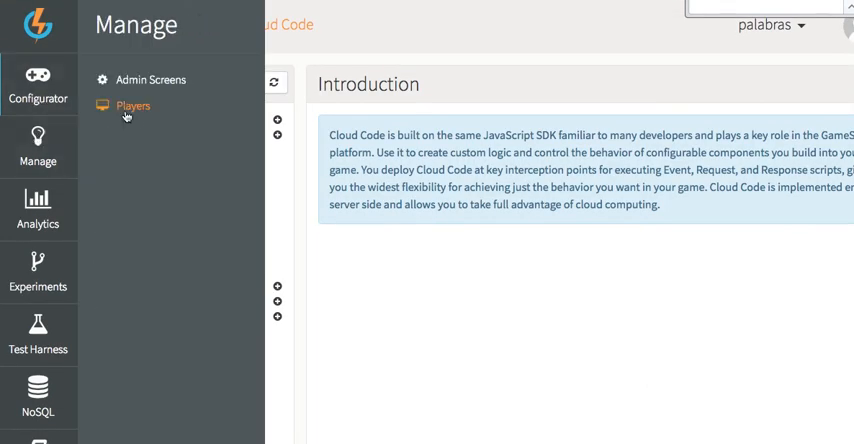
# Search players by User Name equal to test.
pyautogui.click(133, 105)
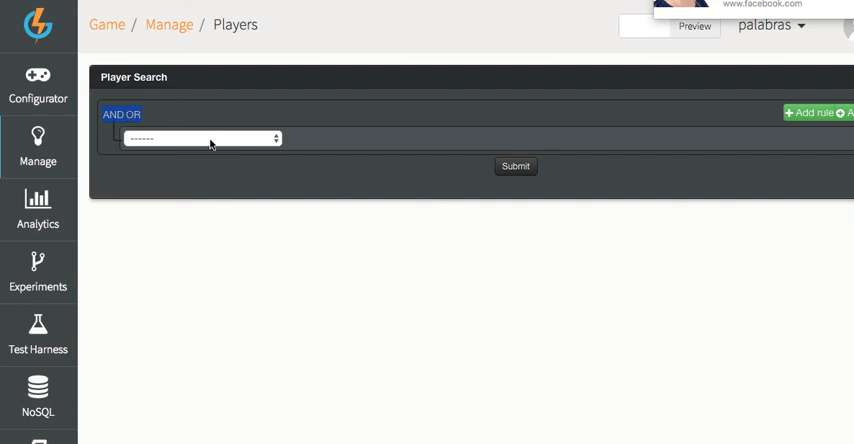
pyautogui.click(197, 138)
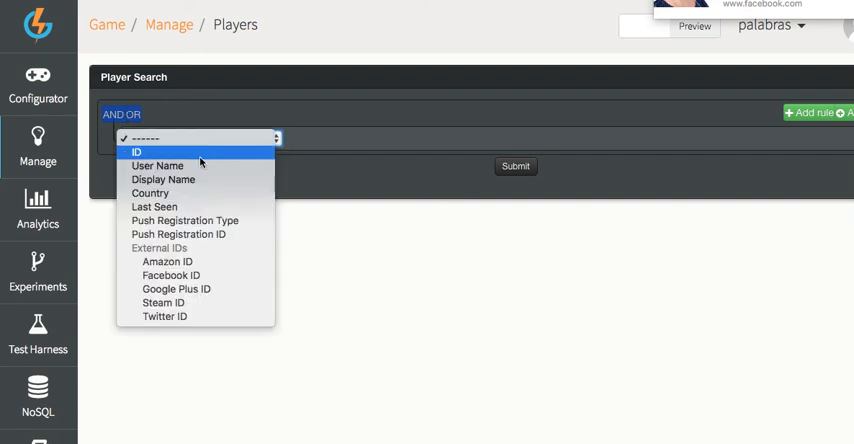
pyautogui.click(157, 165)
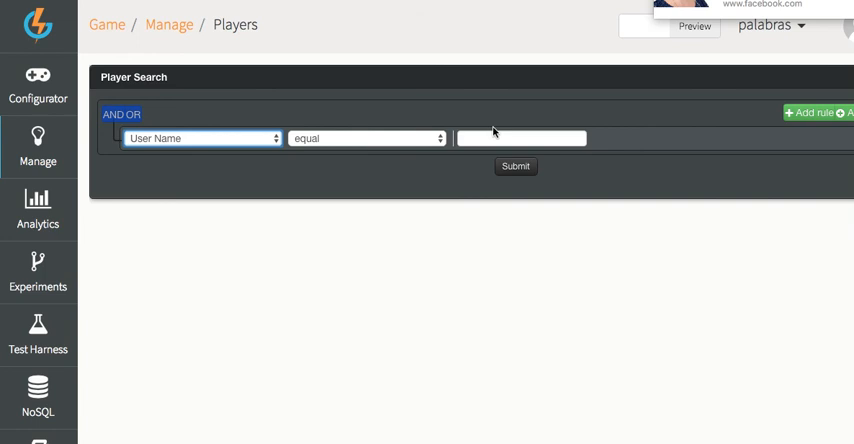
pyautogui.write('test')
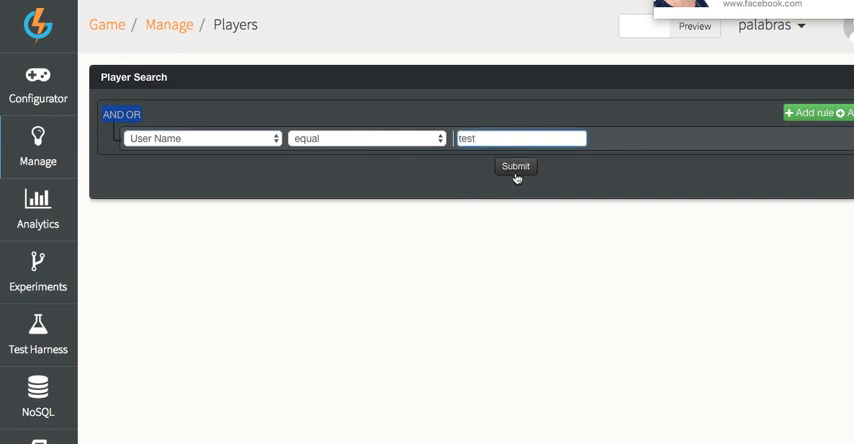
pyautogui.click(516, 166)
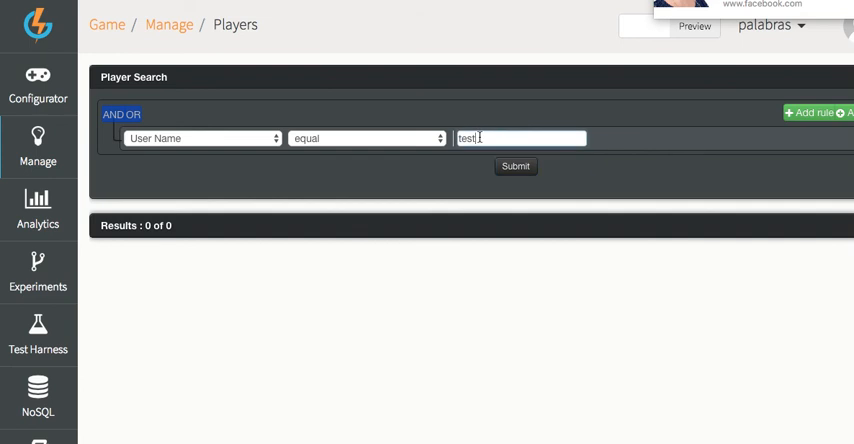
# Search players by User Name equal to jose and open his record.
pyautogui.write('jose')
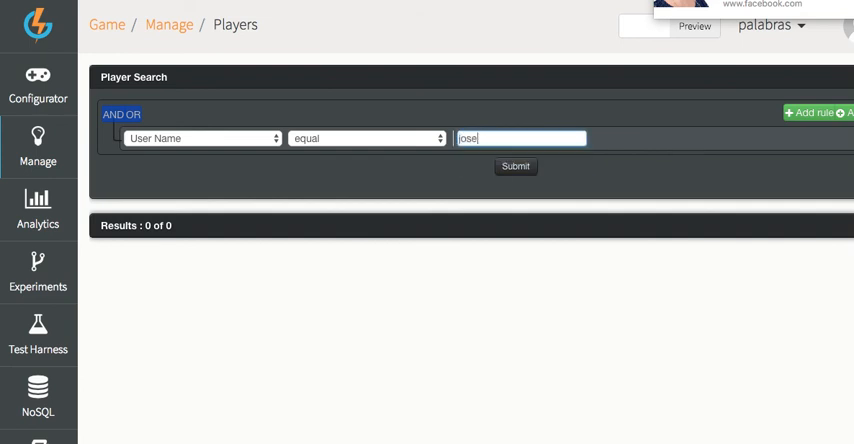
pyautogui.click(515, 166)
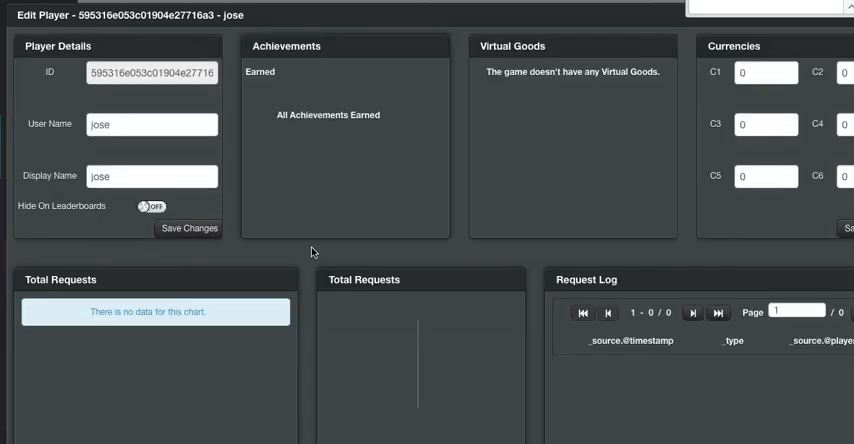
pyautogui.scroll(-3)
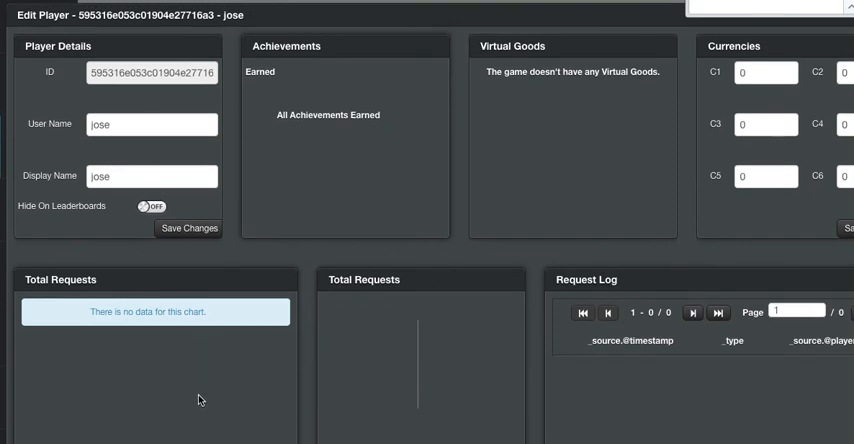
pyautogui.moveTo(344, 210)
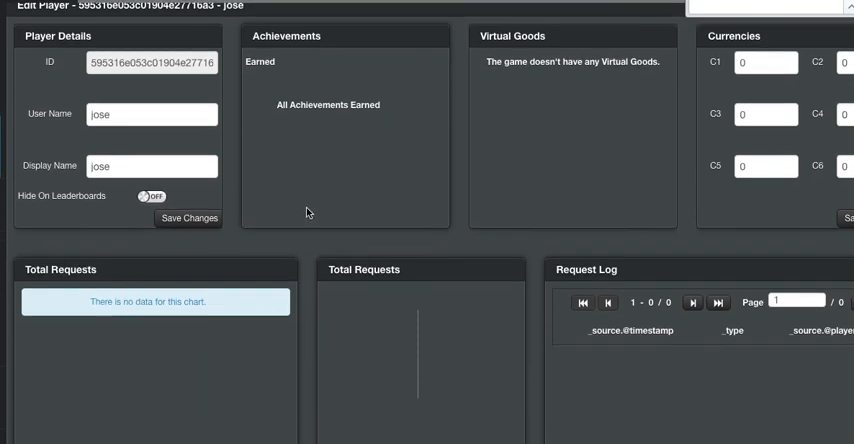
pyautogui.scroll(-3)
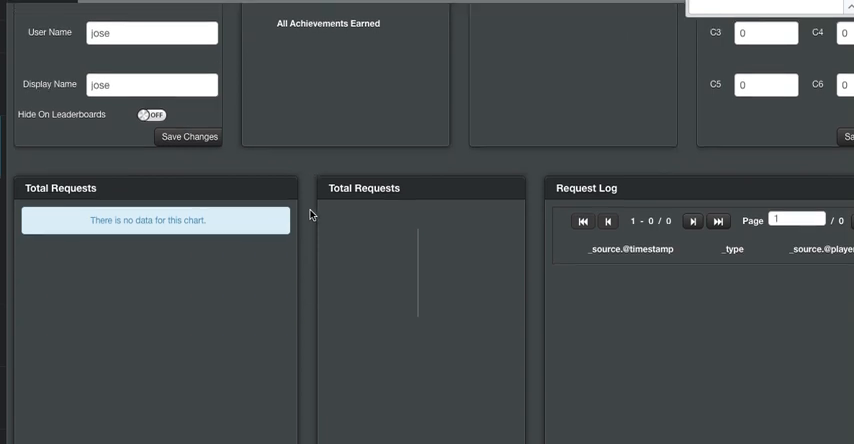
pyautogui.scroll(3)
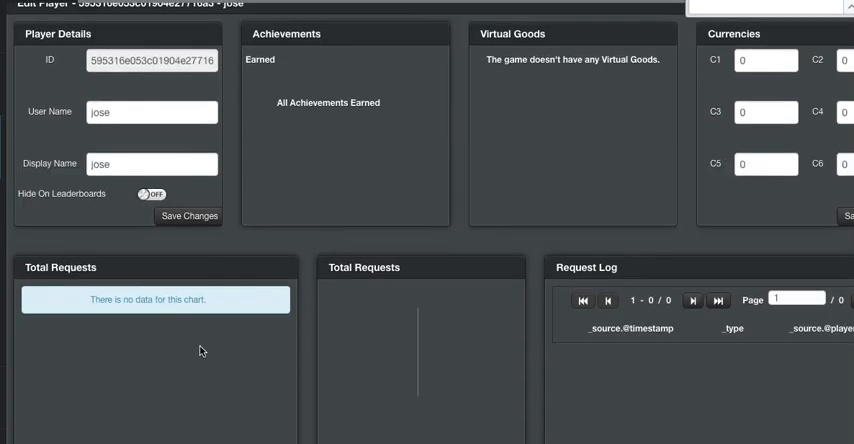